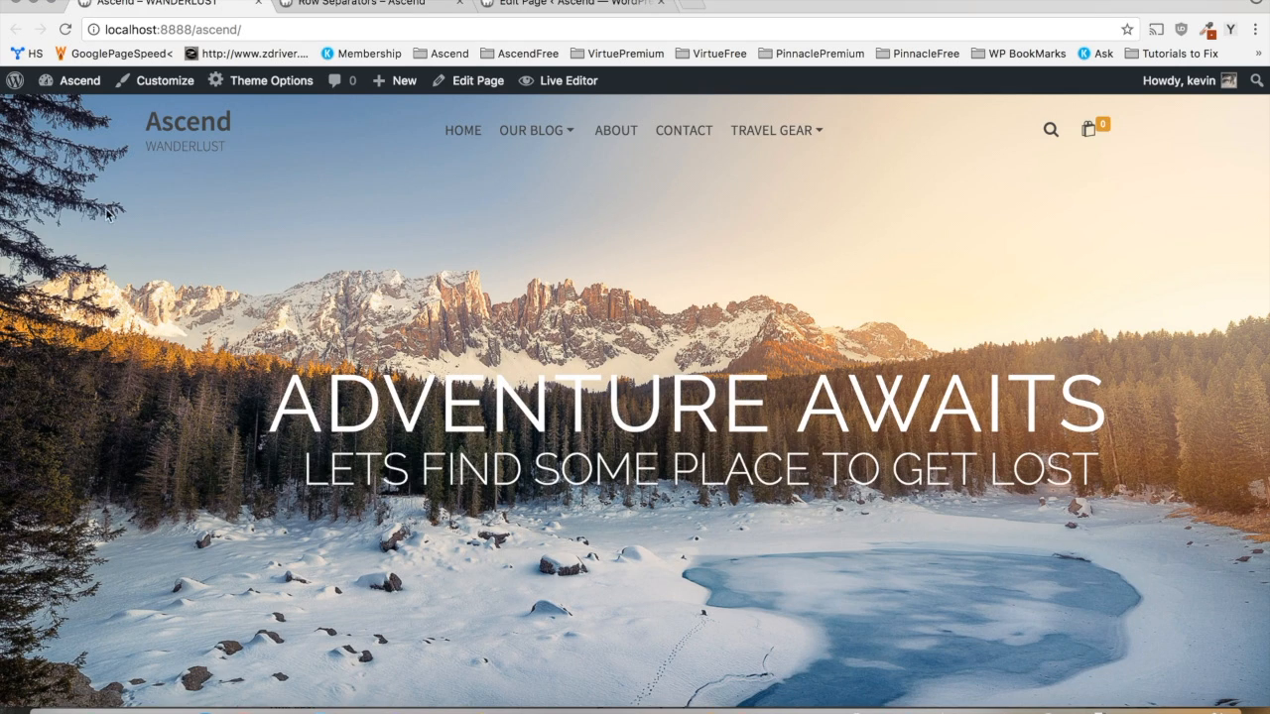
# - Scroll down the current tab before switching to the live page
pyautogui.scroll(-3)
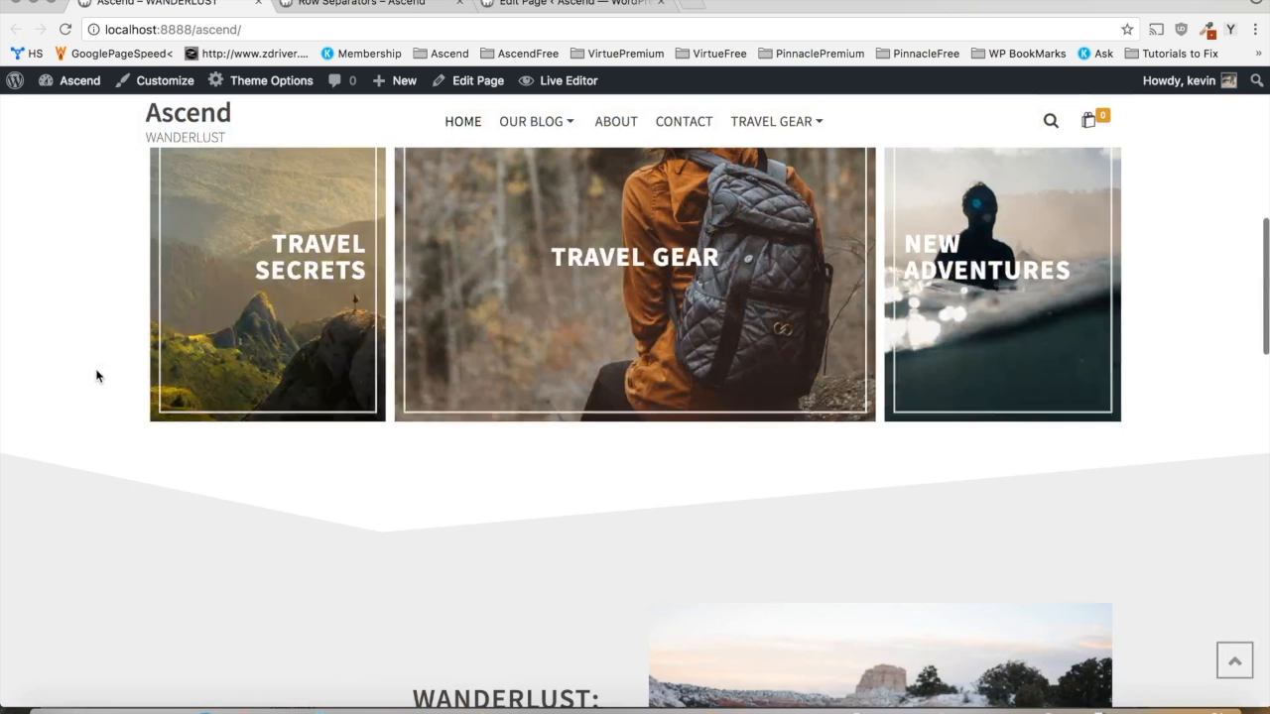
pyautogui.moveTo(571, 565)
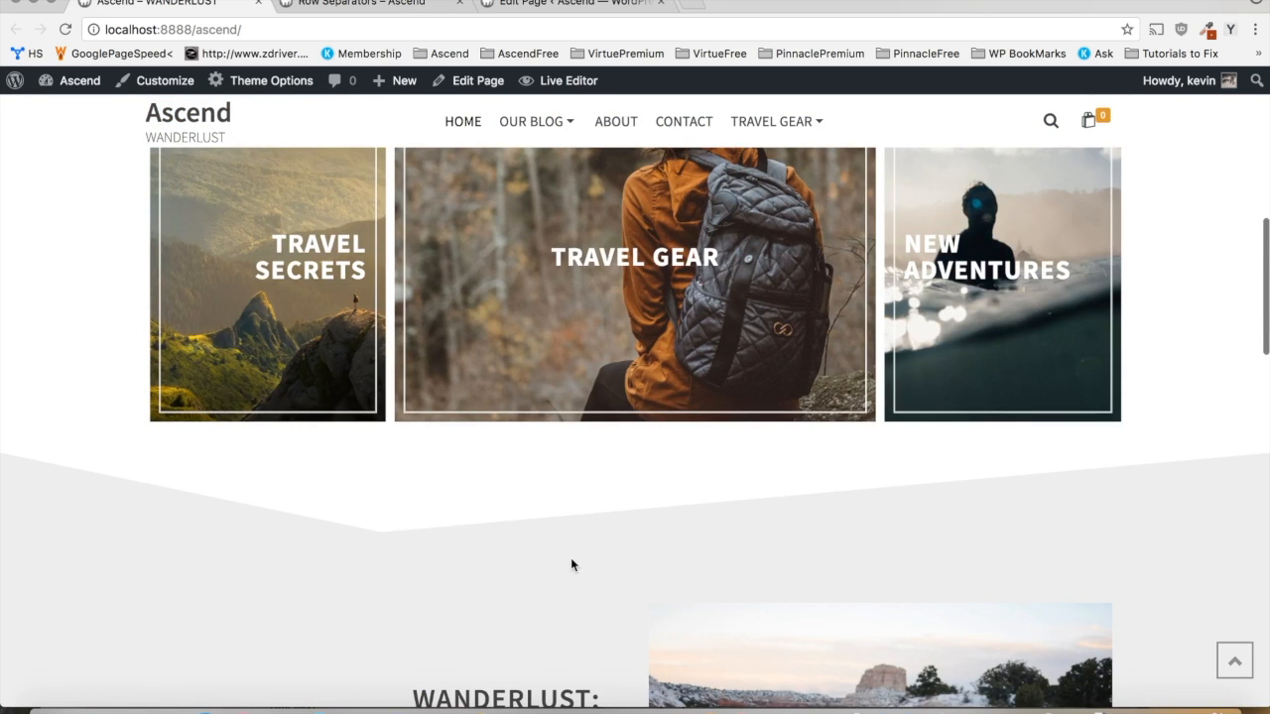
pyautogui.scroll(-3)
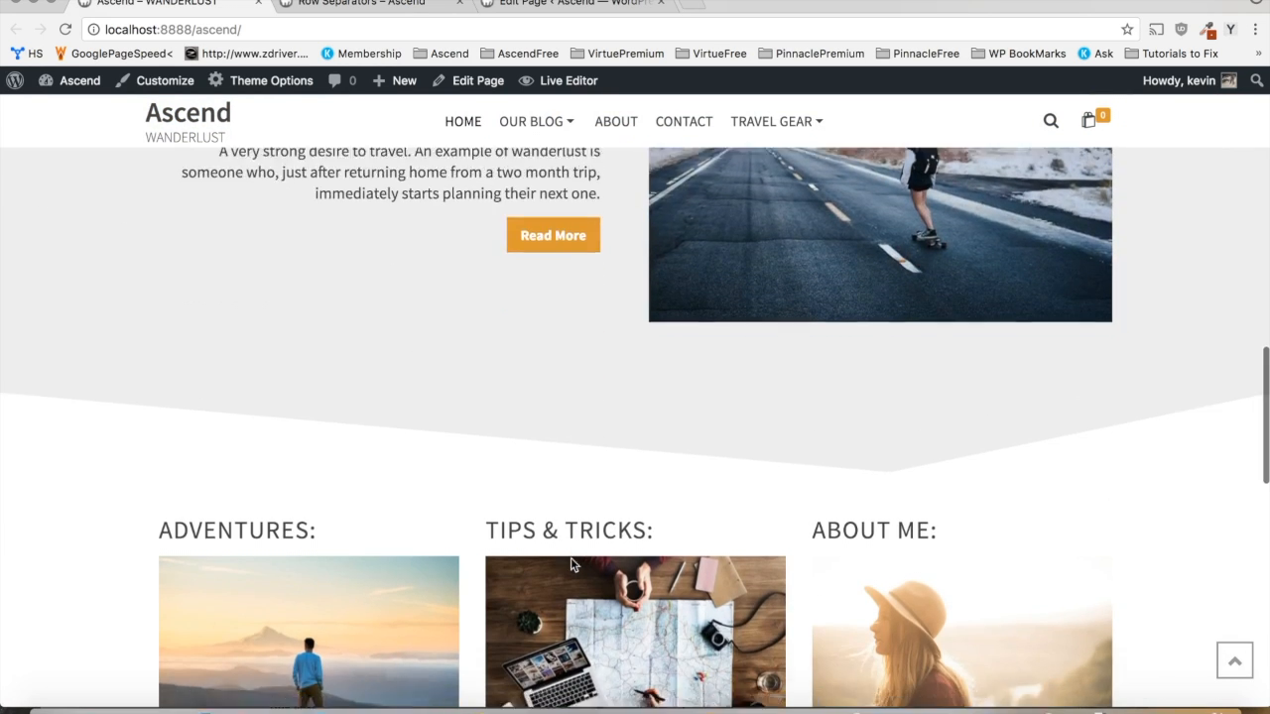
pyautogui.scroll(-3)
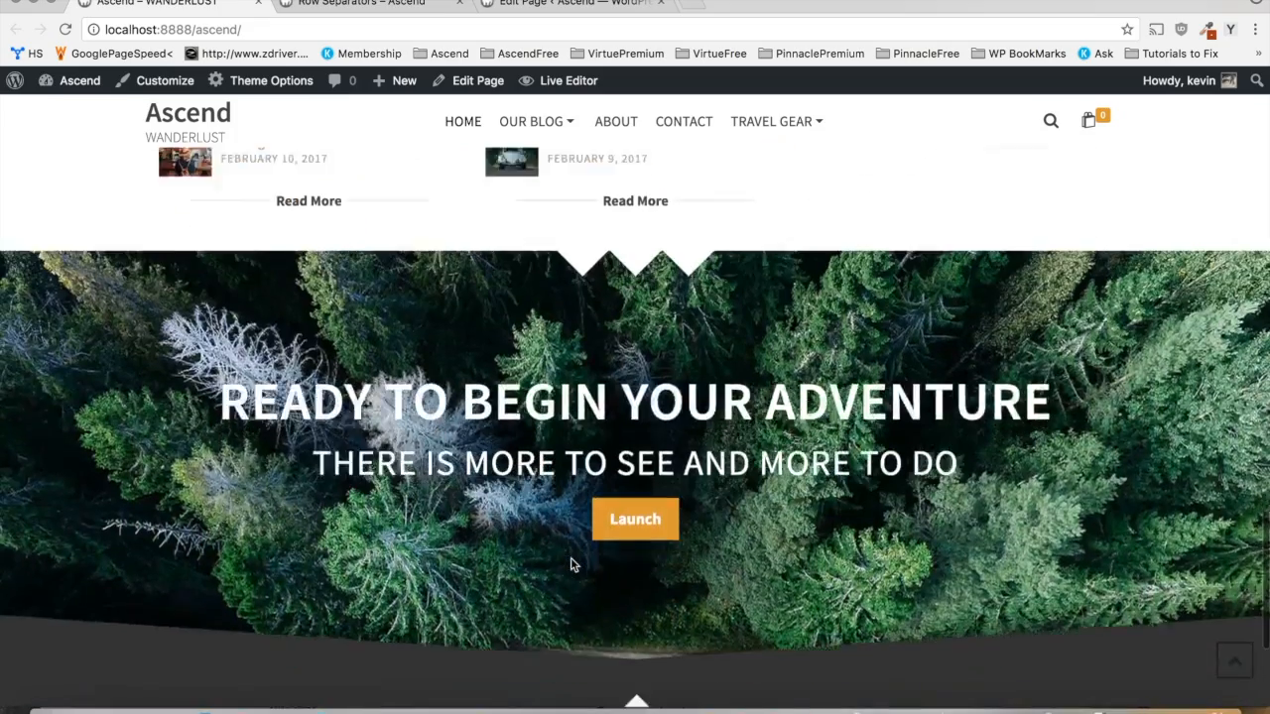
pyautogui.scroll(-3)
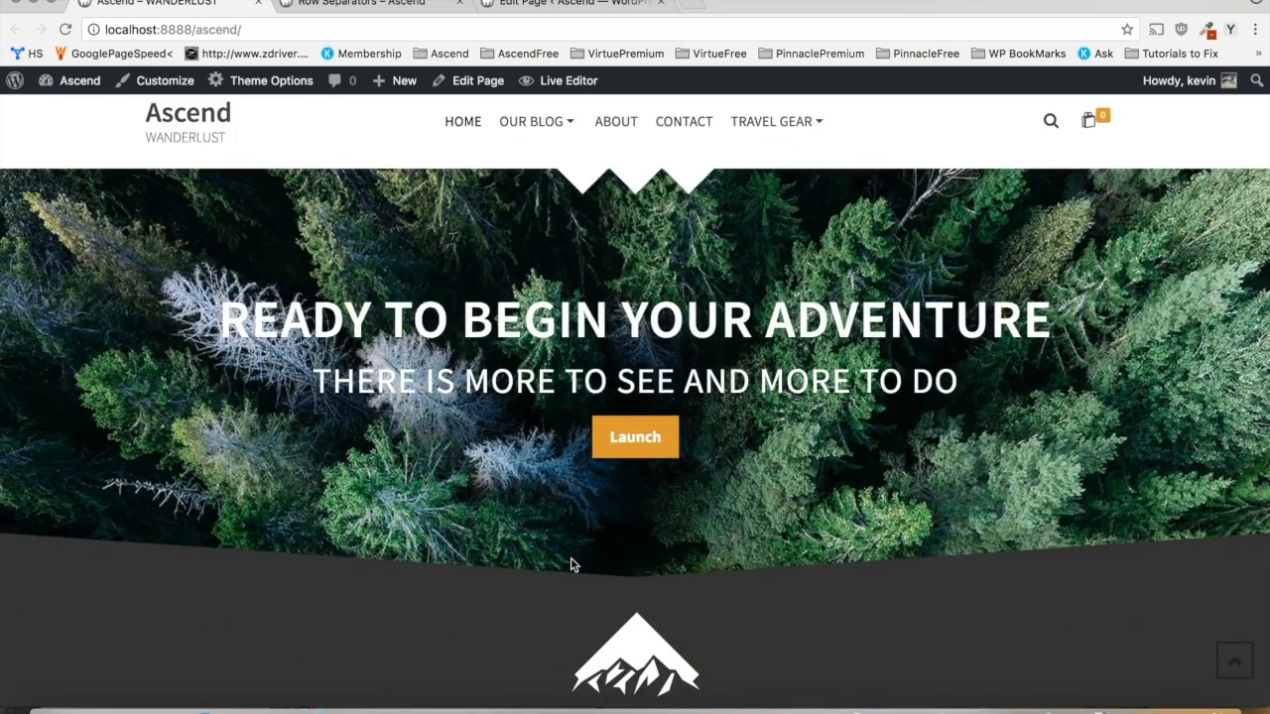
pyautogui.moveTo(493, 142)
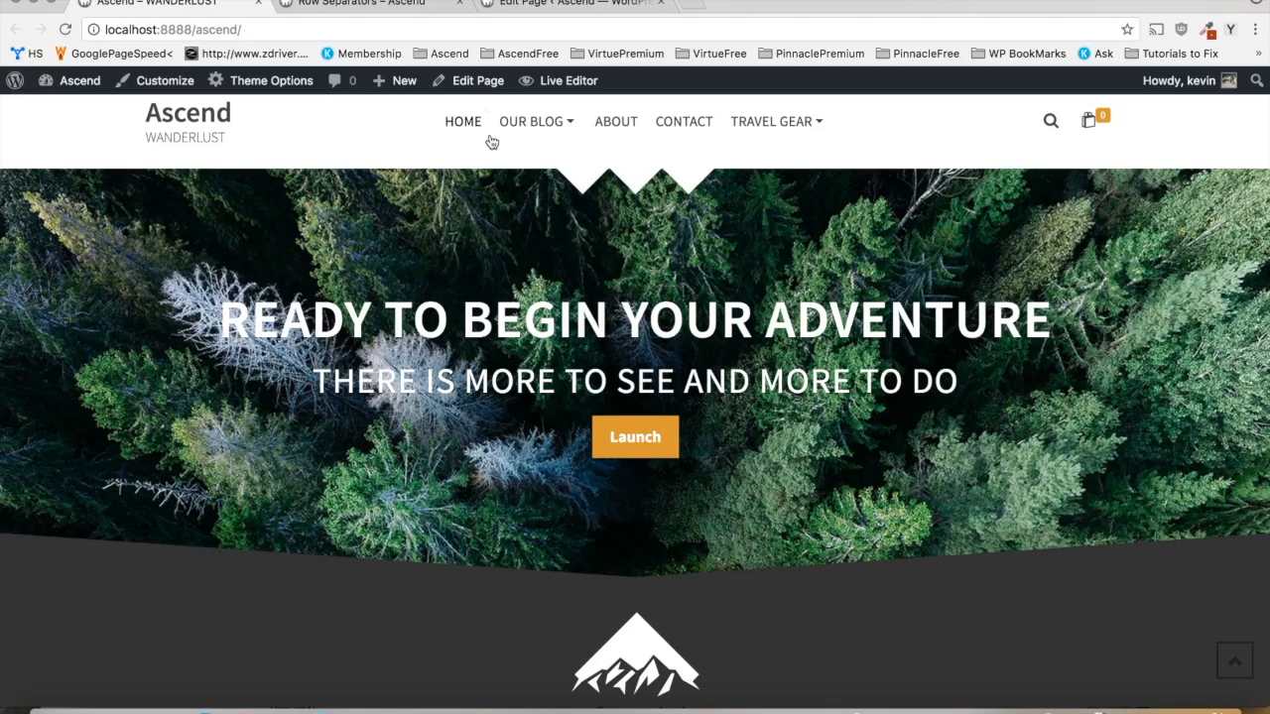
# - View the live Row Separators page from the car and jet rows down to the footer
pyautogui.click(357, 3)
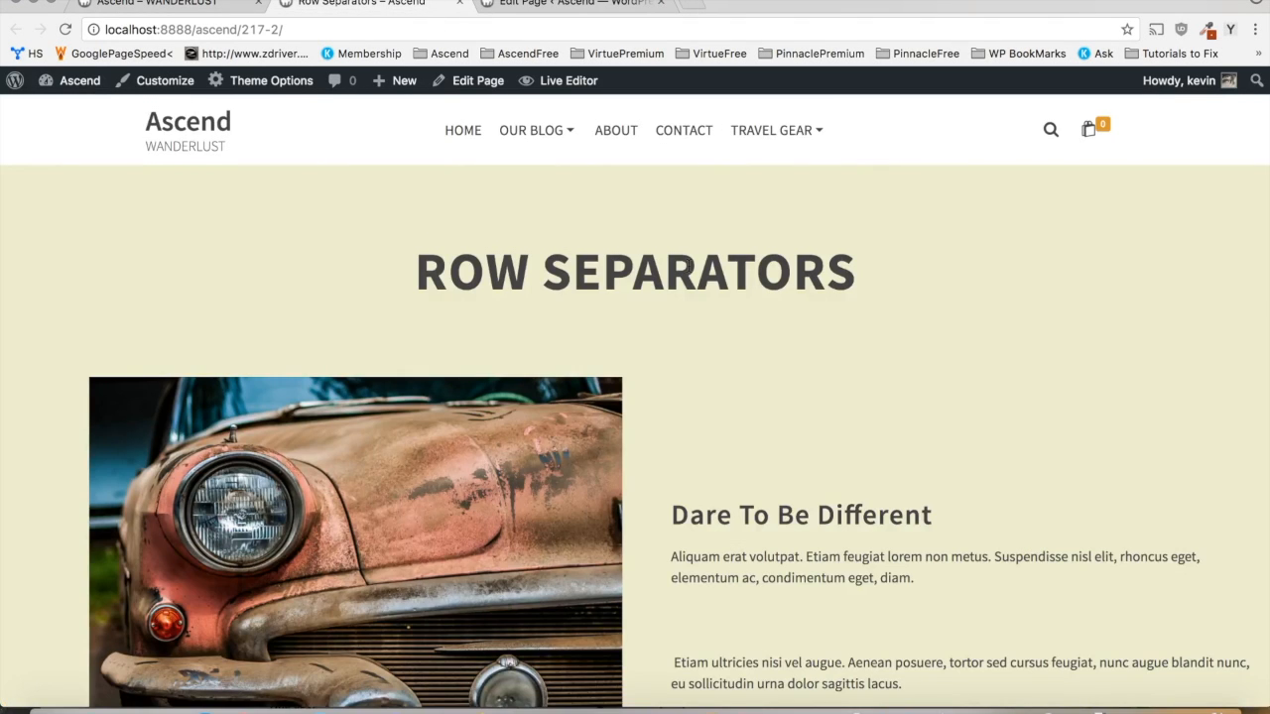
pyautogui.scroll(-3)
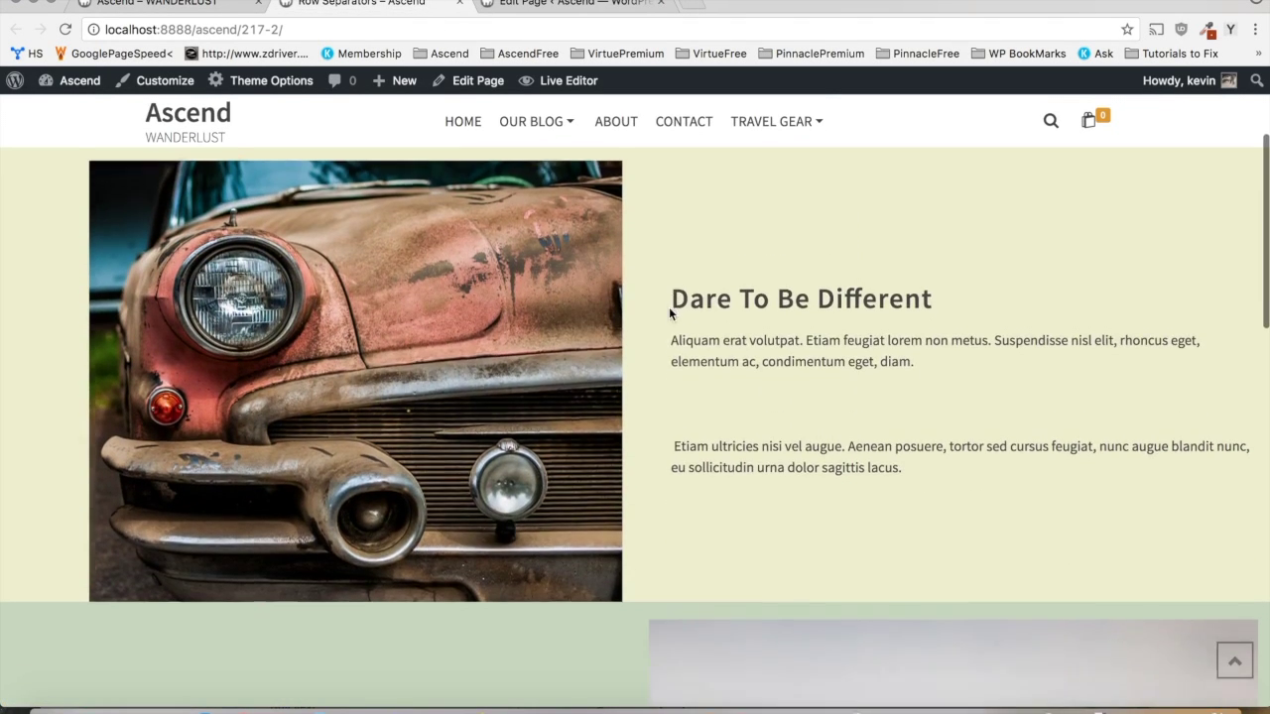
pyautogui.scroll(-3)
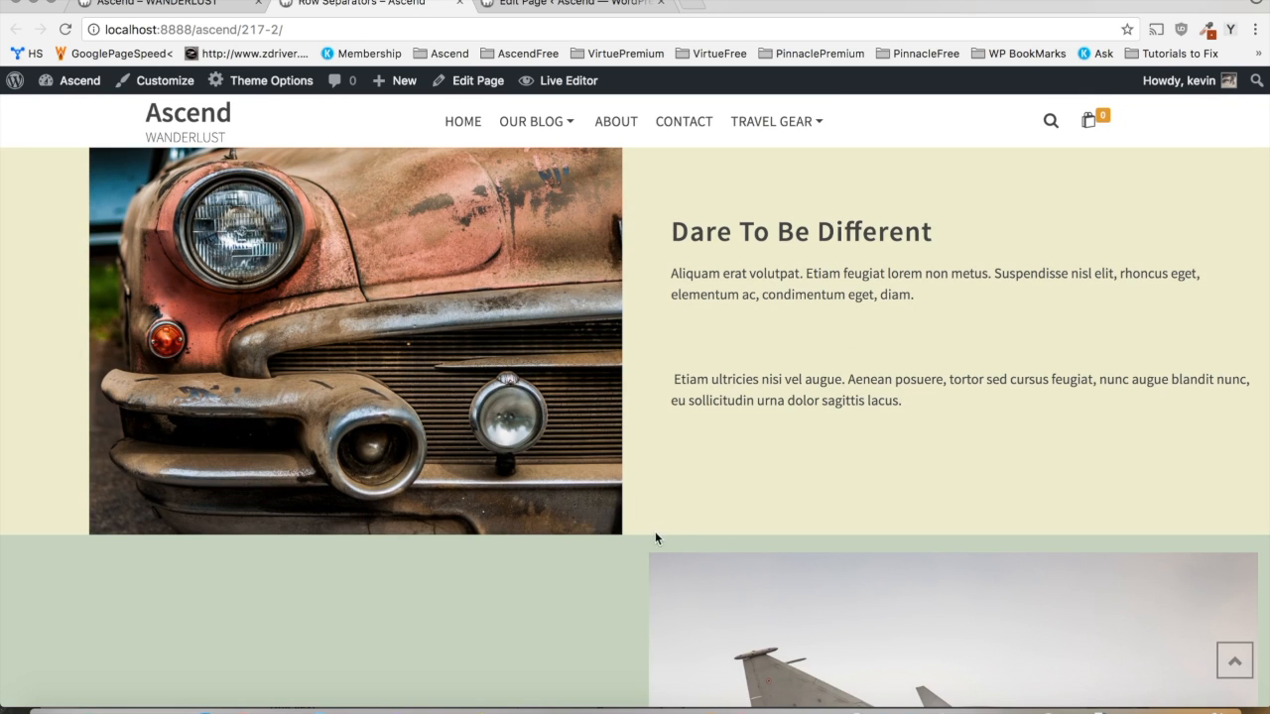
pyautogui.scroll(-3)
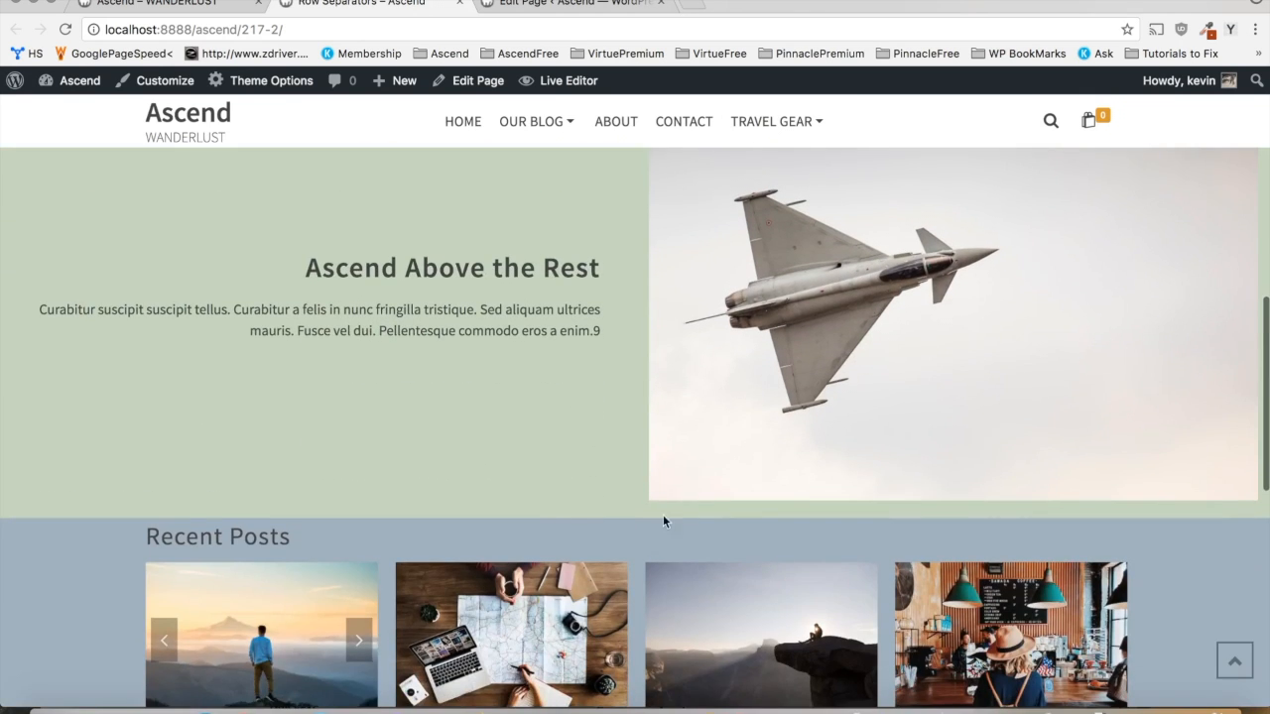
pyautogui.scroll(-3)
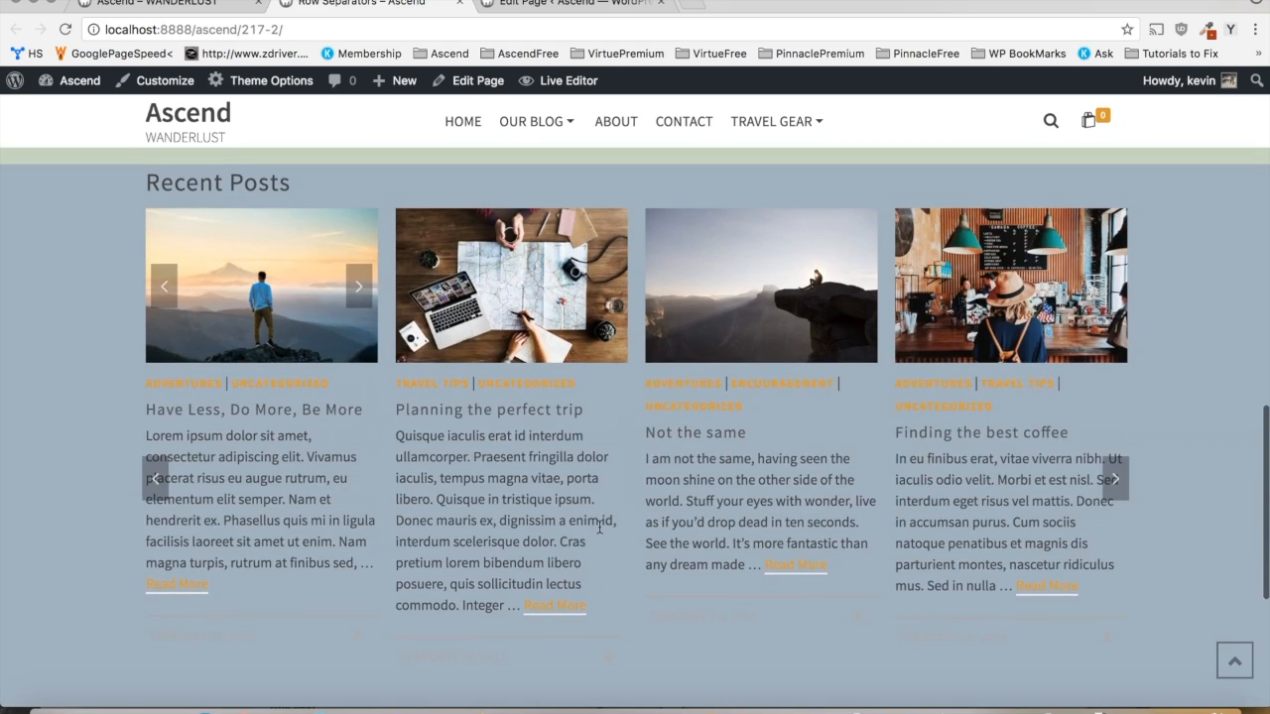
pyautogui.scroll(-3)
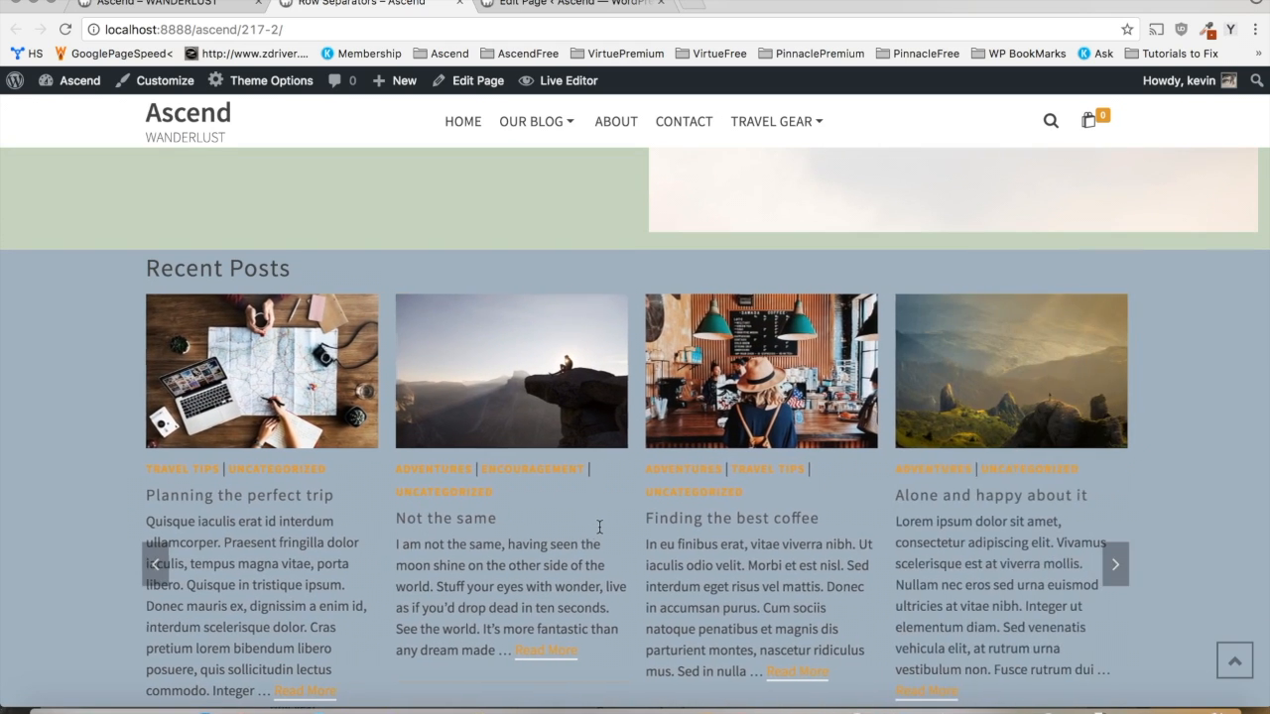
pyautogui.scroll(-3)
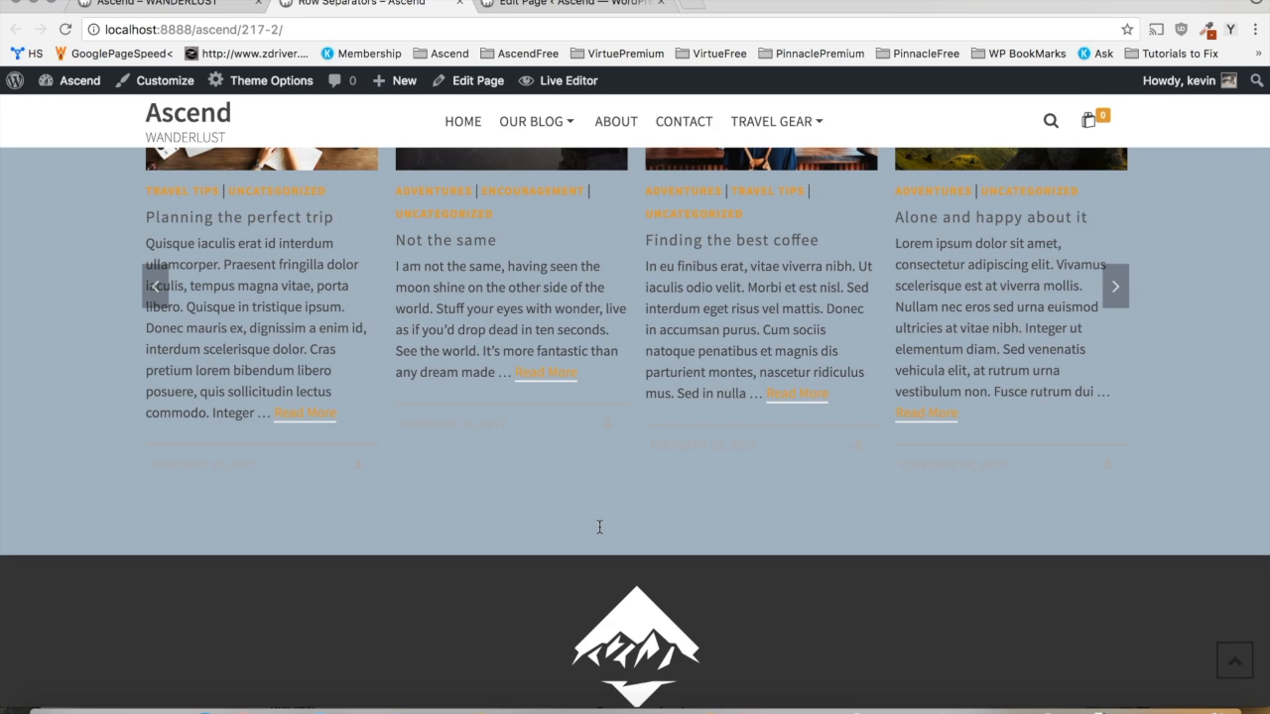
pyautogui.scroll(-3)
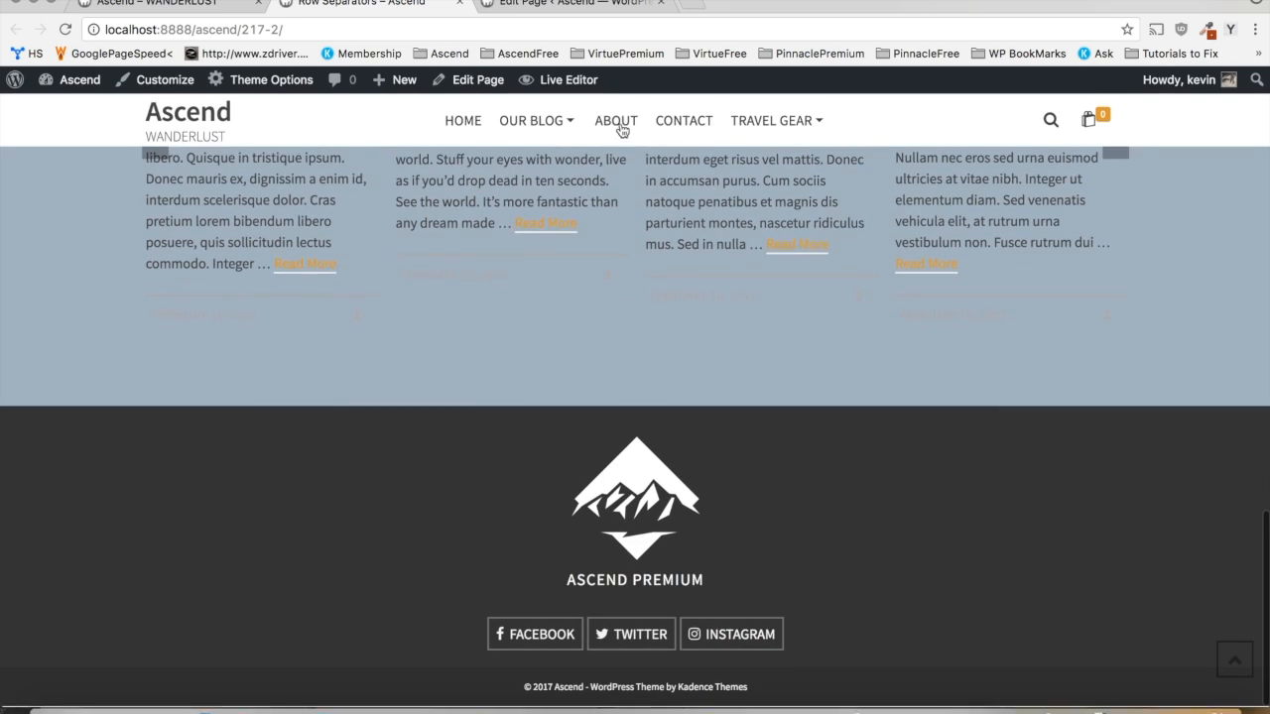
# - In the page editor, bring up Edit Row settings for the Recent Posts carousel row
pyautogui.click(555, 4)
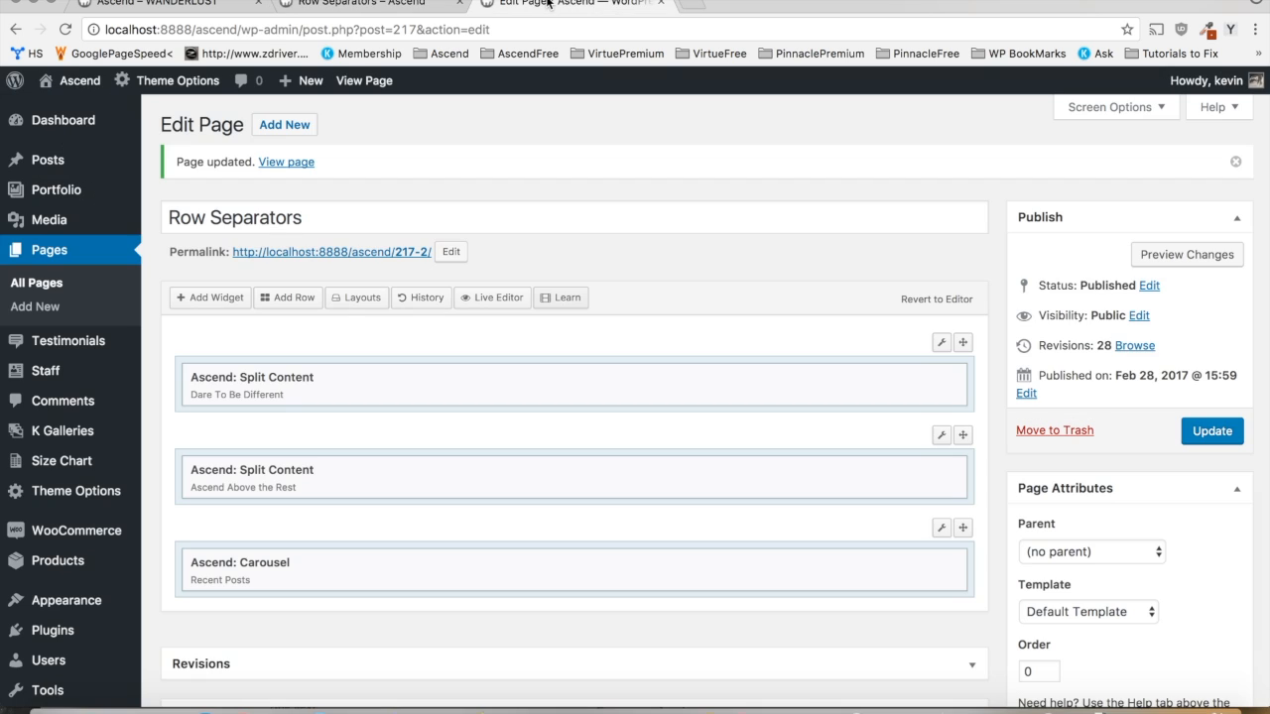
pyautogui.moveTo(820, 369)
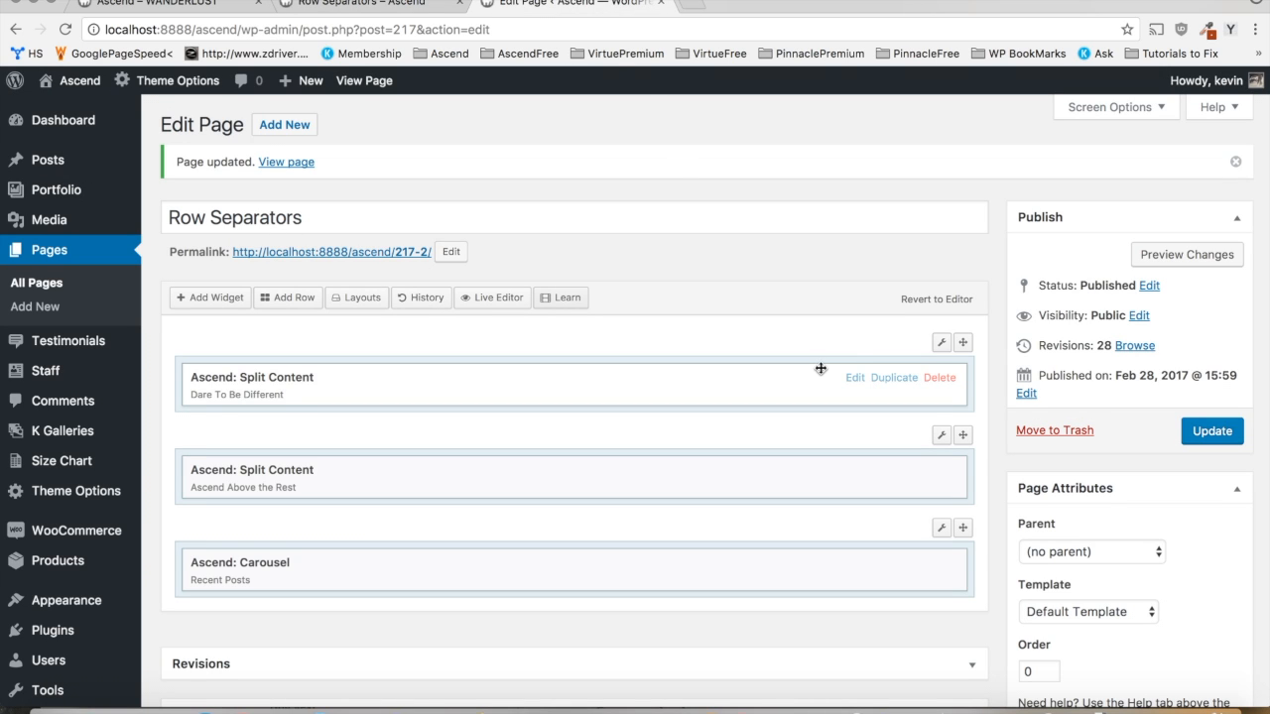
pyautogui.scroll(-3)
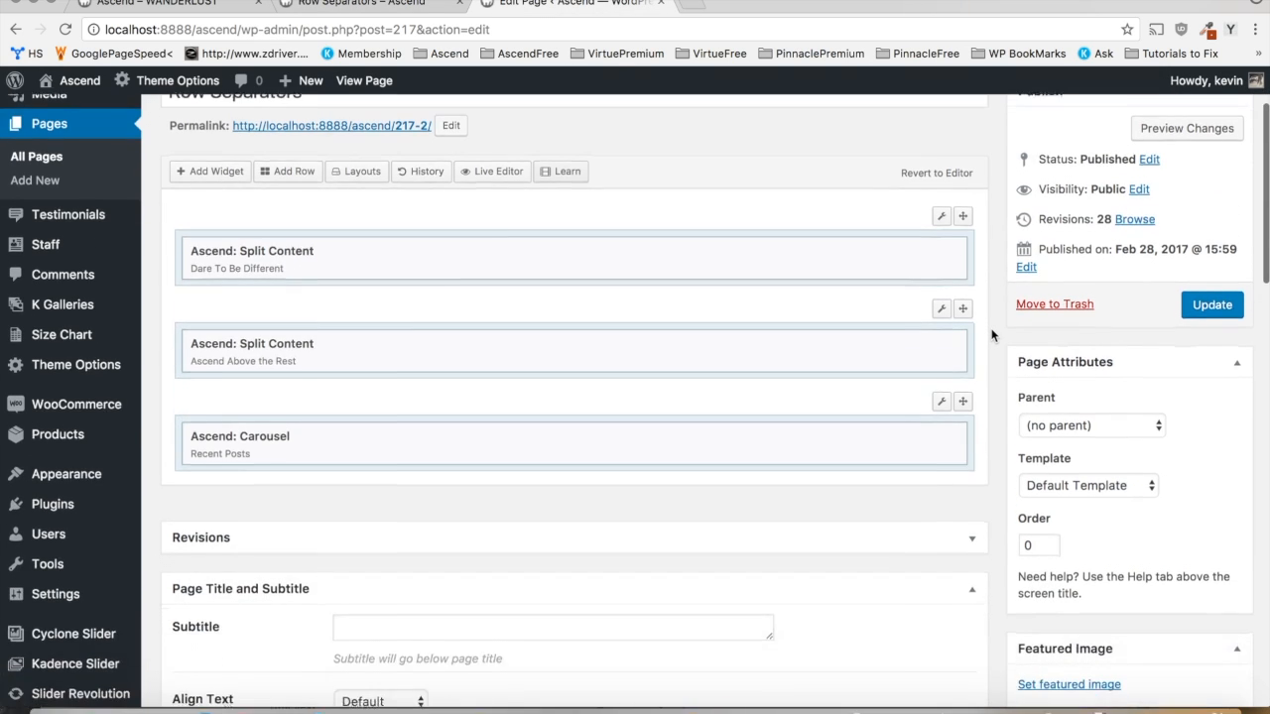
pyautogui.click(941, 354)
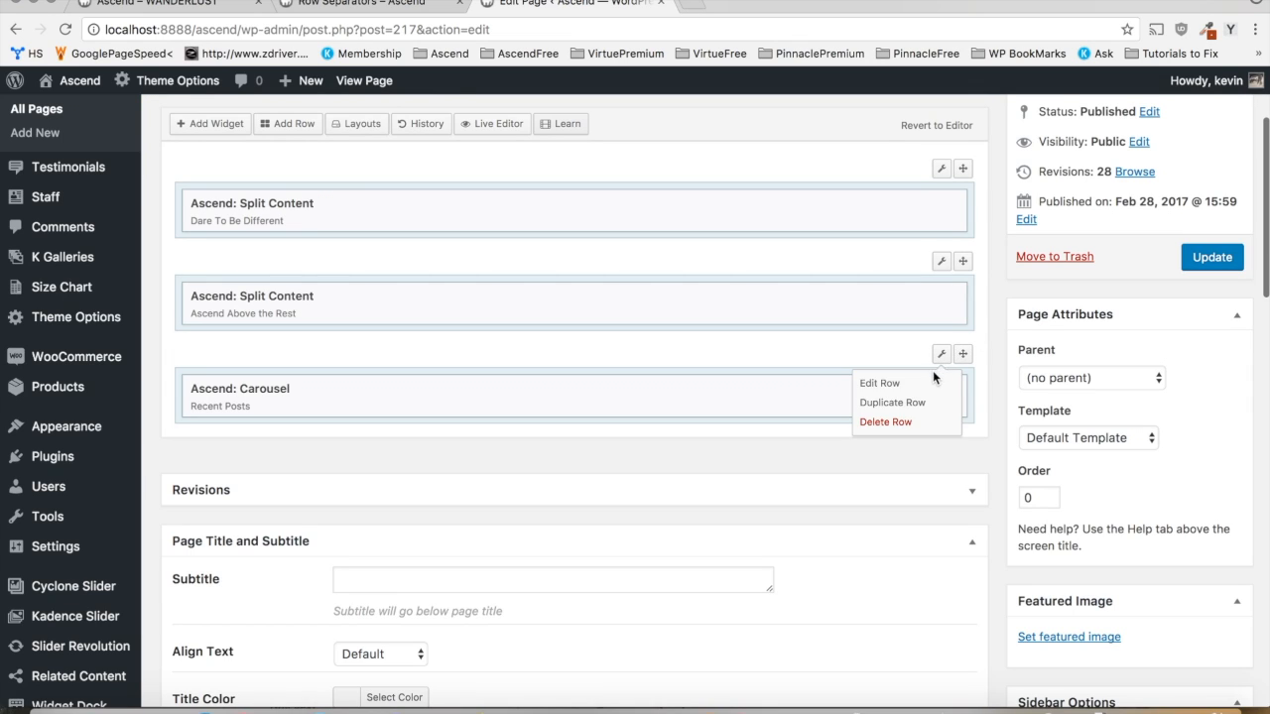
pyautogui.click(879, 382)
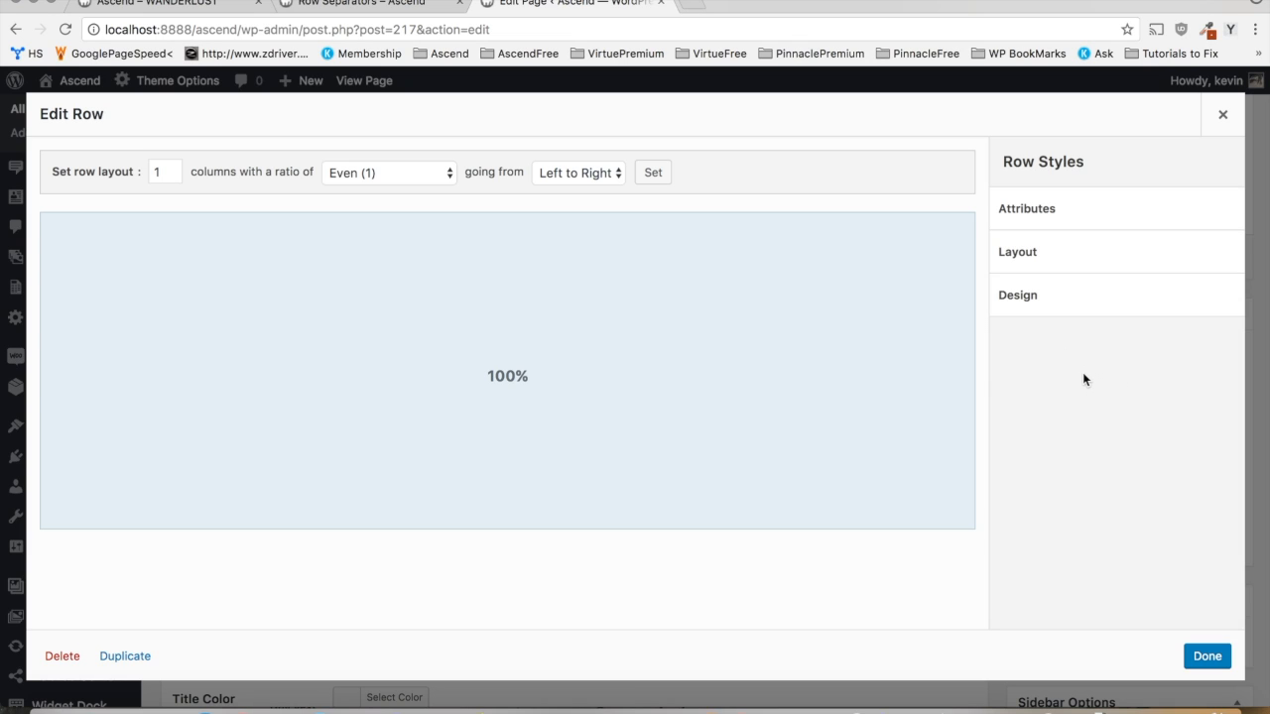
# - Under Design, set Next Row Background Color #333 and a Center Triangle separator, then Done
pyautogui.click(1017, 294)
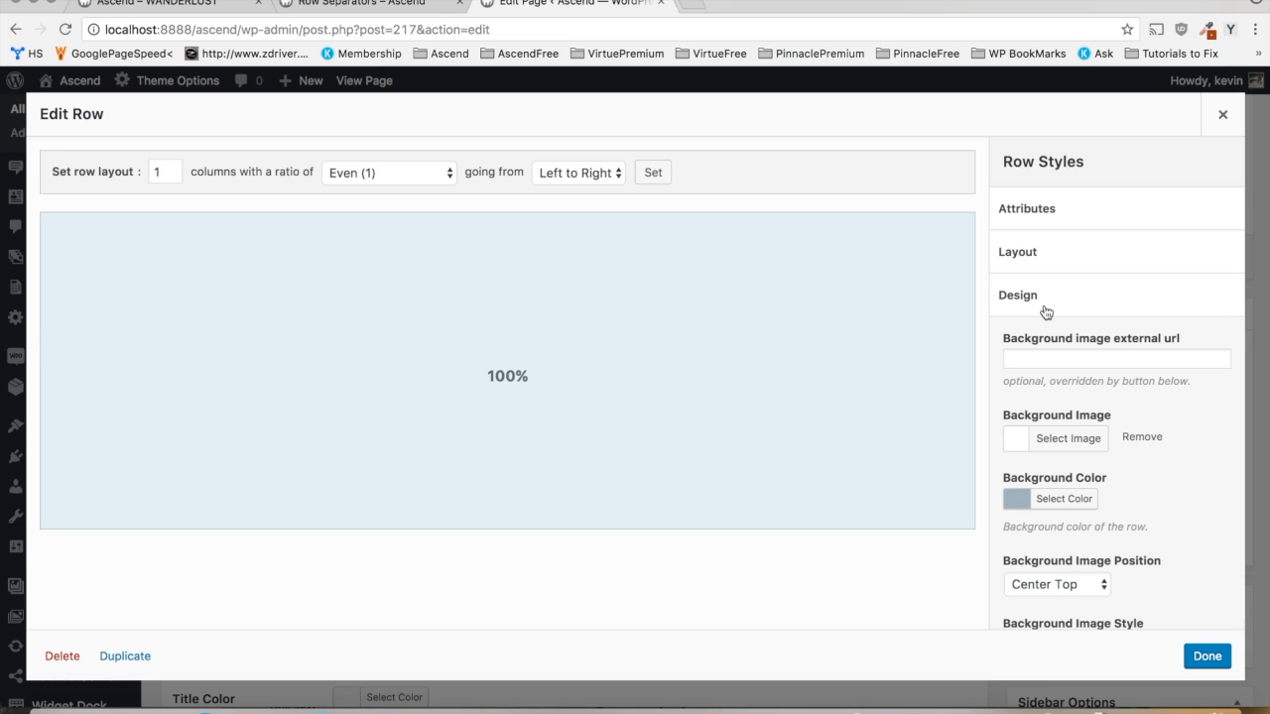
pyautogui.scroll(-3)
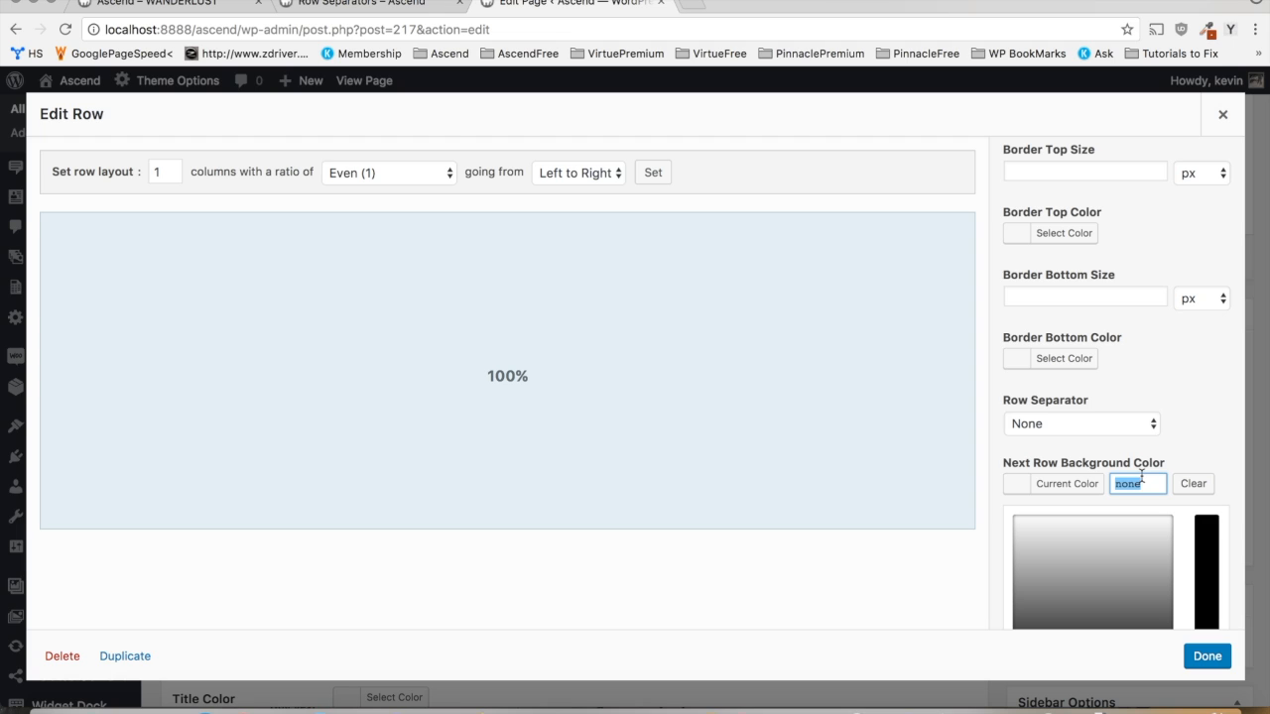
pyautogui.write('#33')
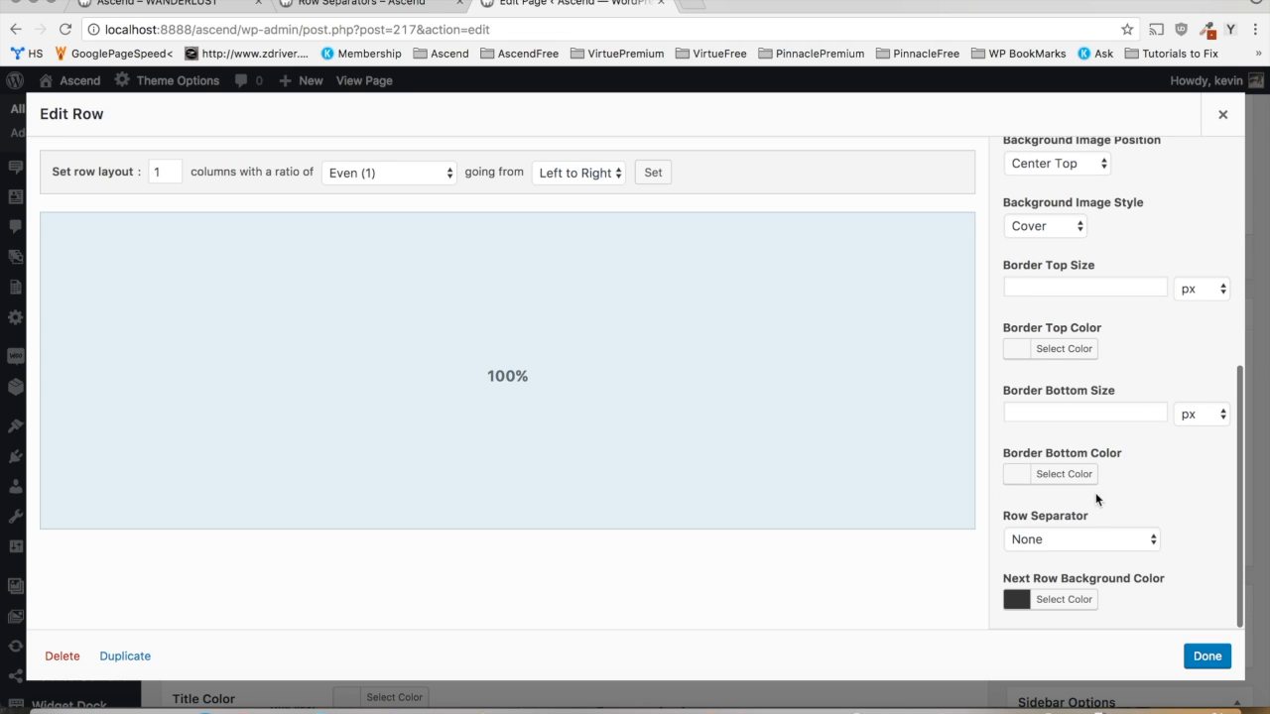
pyautogui.click(1079, 539)
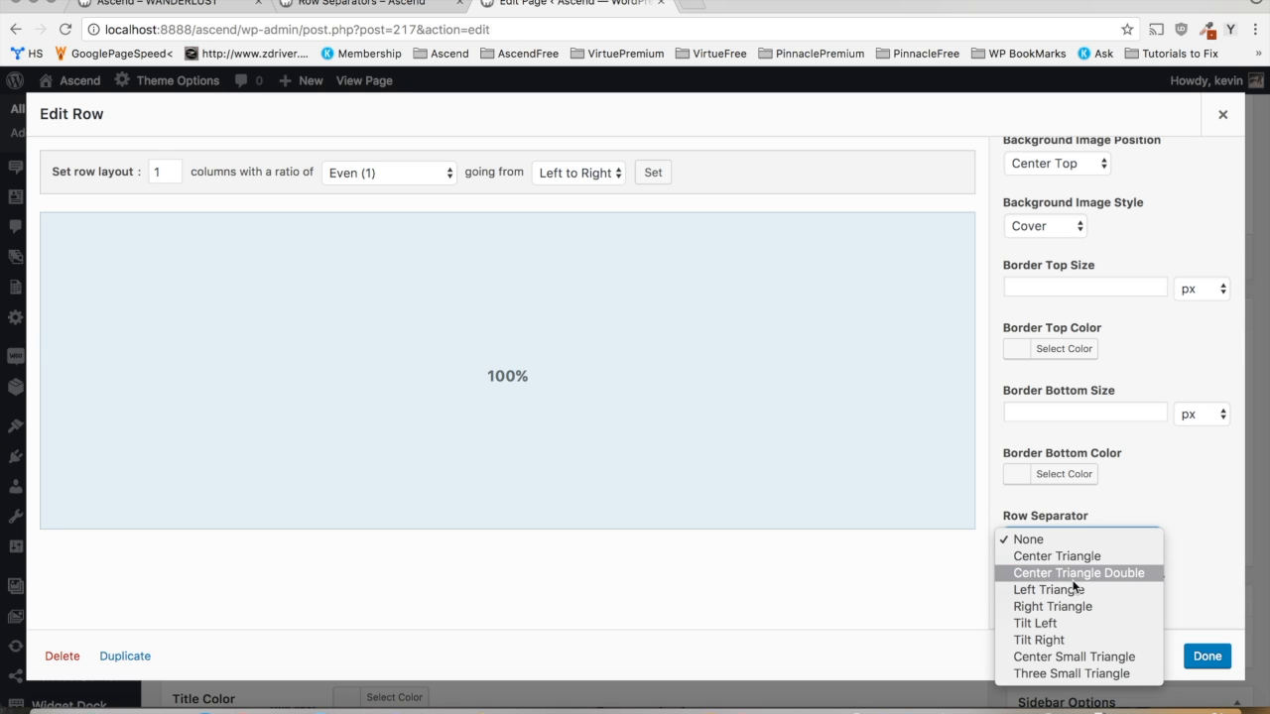
pyautogui.click(1056, 555)
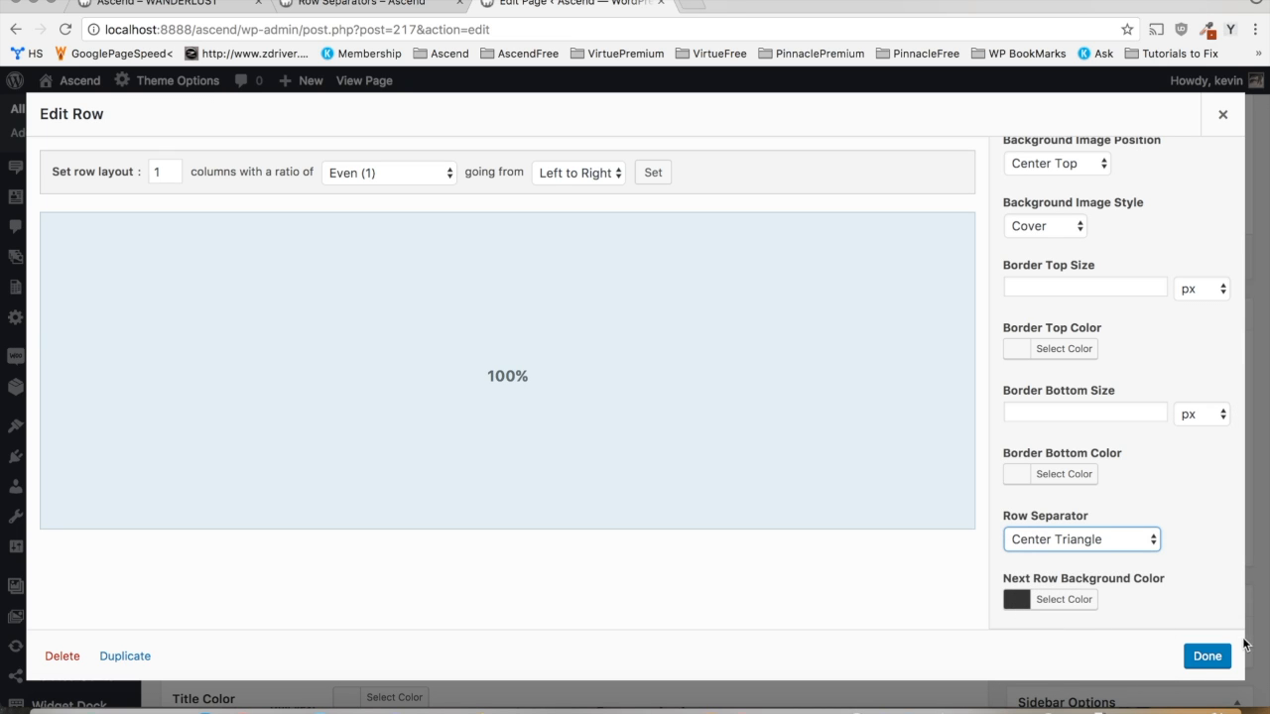
pyautogui.click(1206, 656)
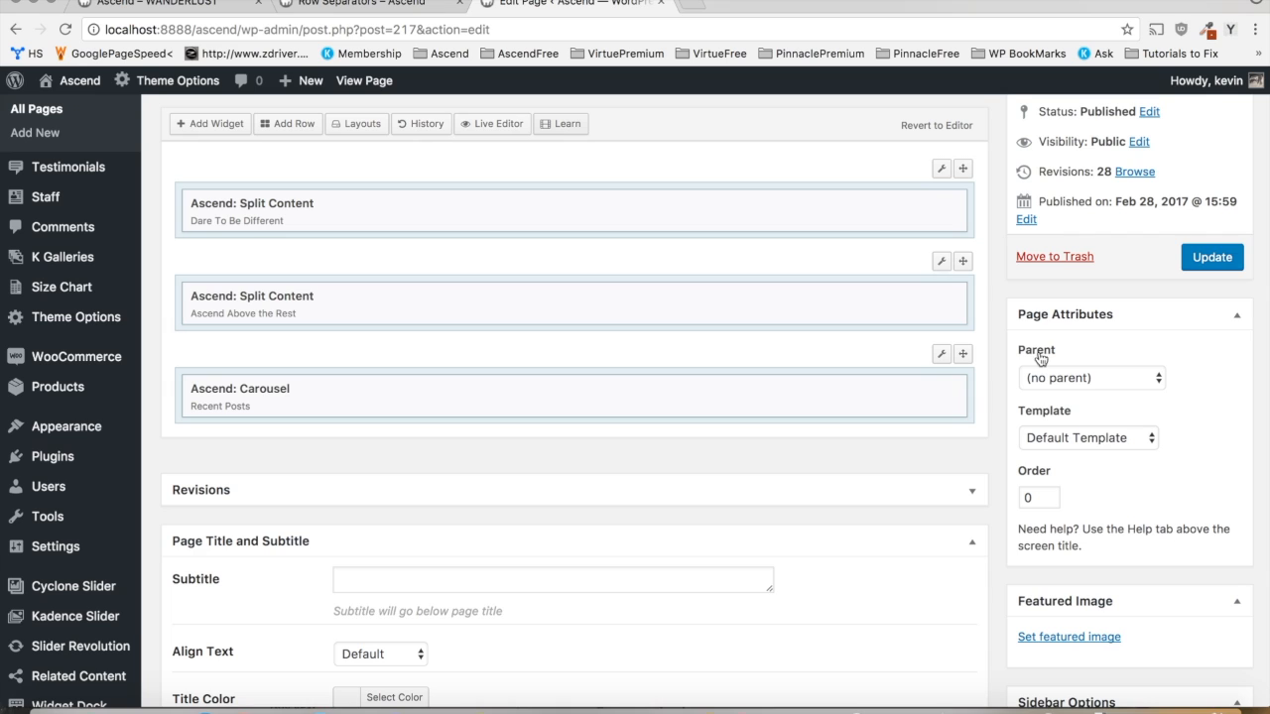
pyautogui.moveTo(941, 353)
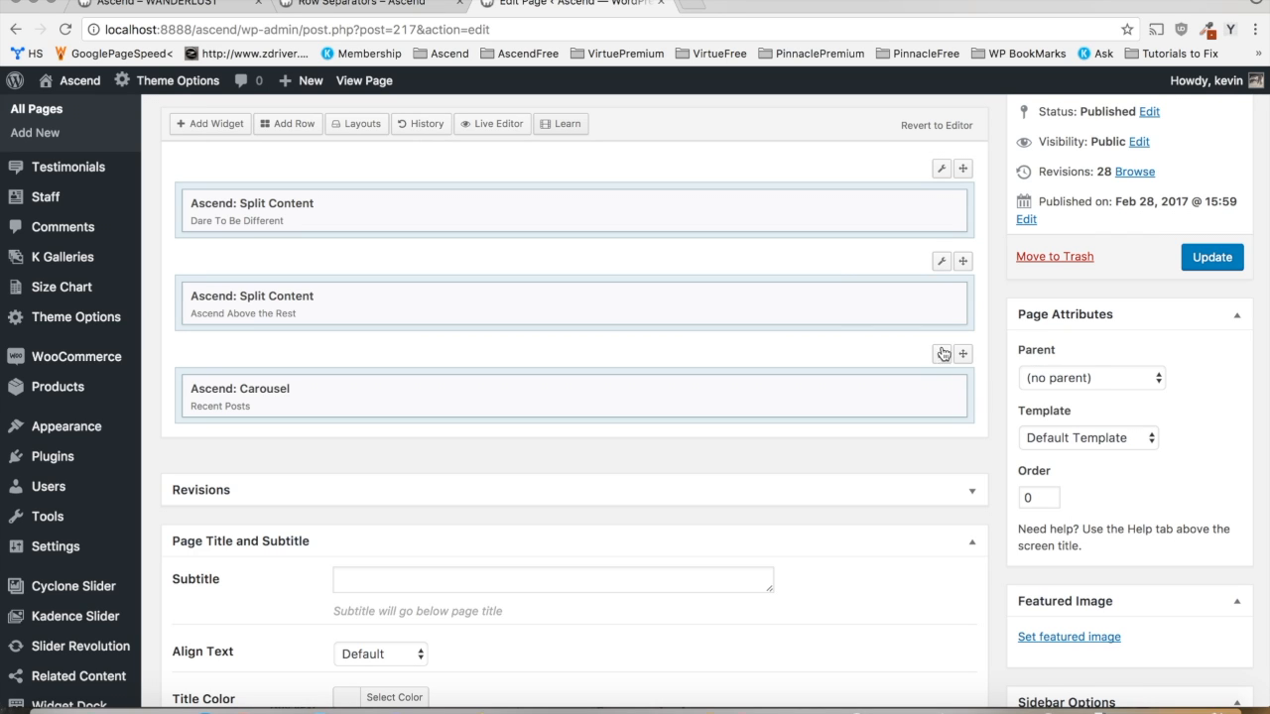
# - Look up the Carousel row's blue-grey Background Color hex in its settings
pyautogui.click(940, 352)
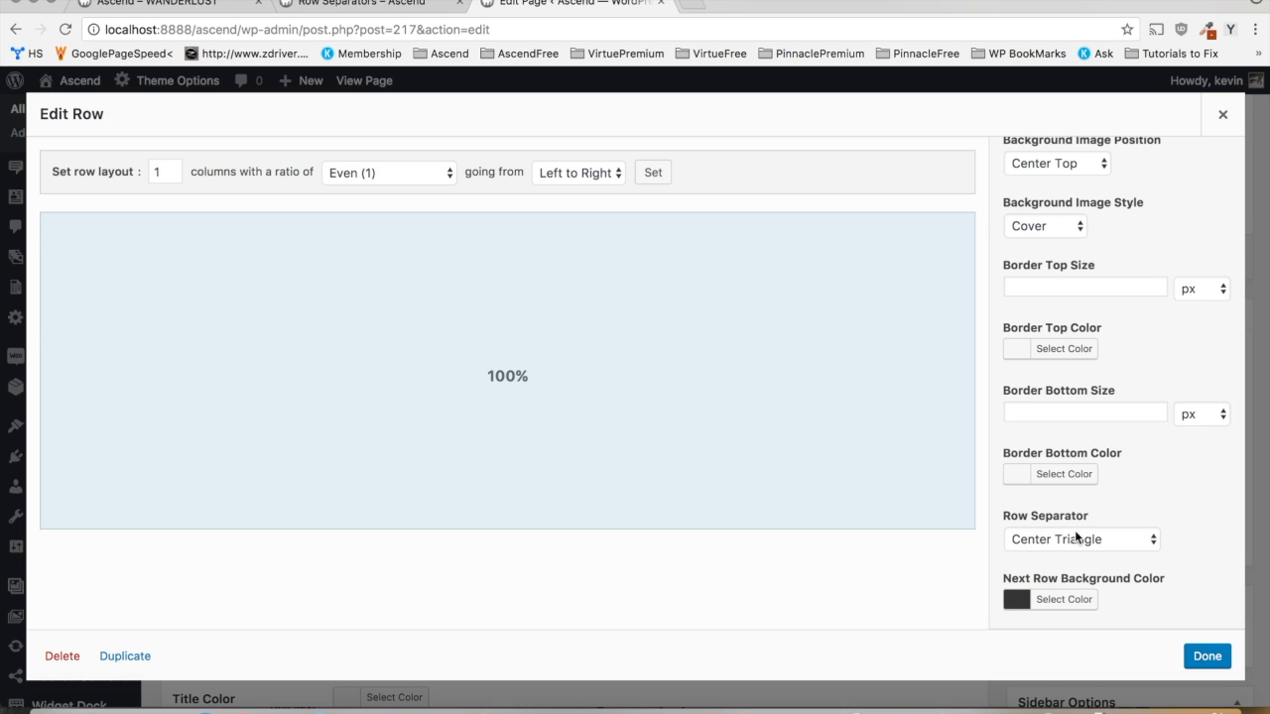
pyautogui.scroll(3)
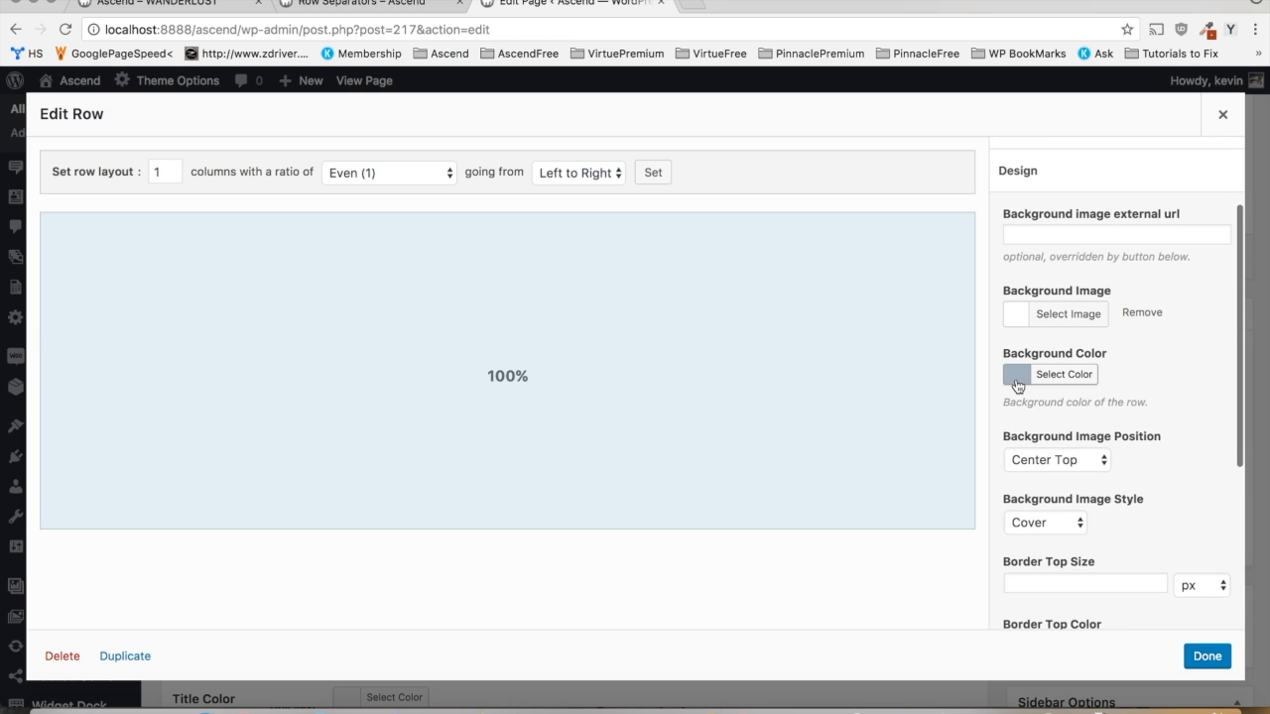
pyautogui.click(1063, 374)
pyautogui.write('#a2b1bf')
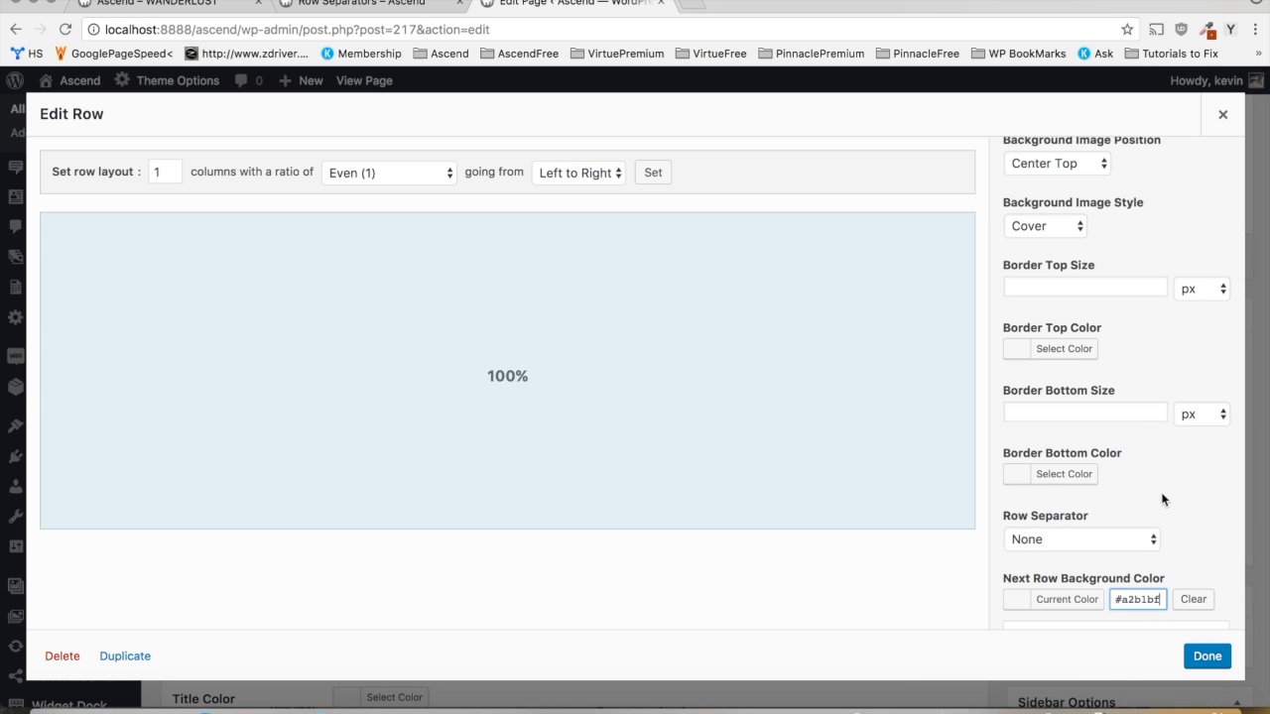
# - Give the Ascend Above the Rest row a Left Triangle separator with that blue-grey next-row colour
pyautogui.click(1081, 539)
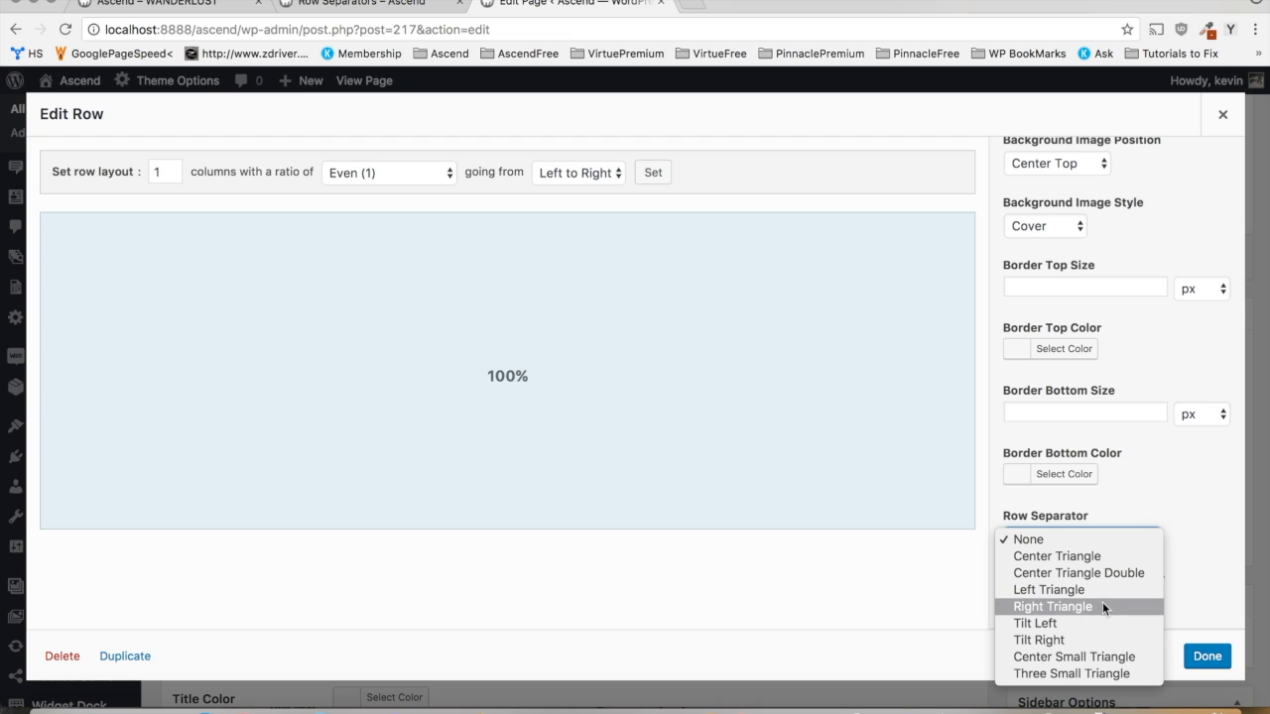
pyautogui.click(1047, 589)
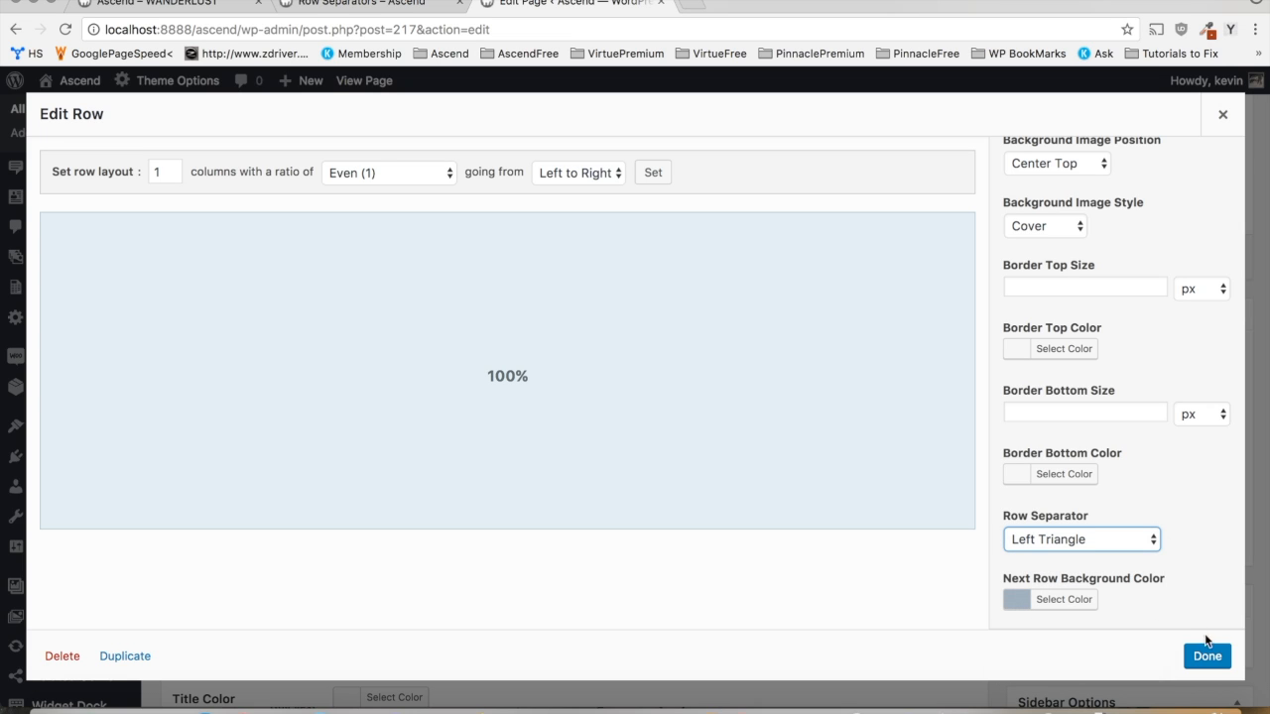
pyautogui.scroll(3)
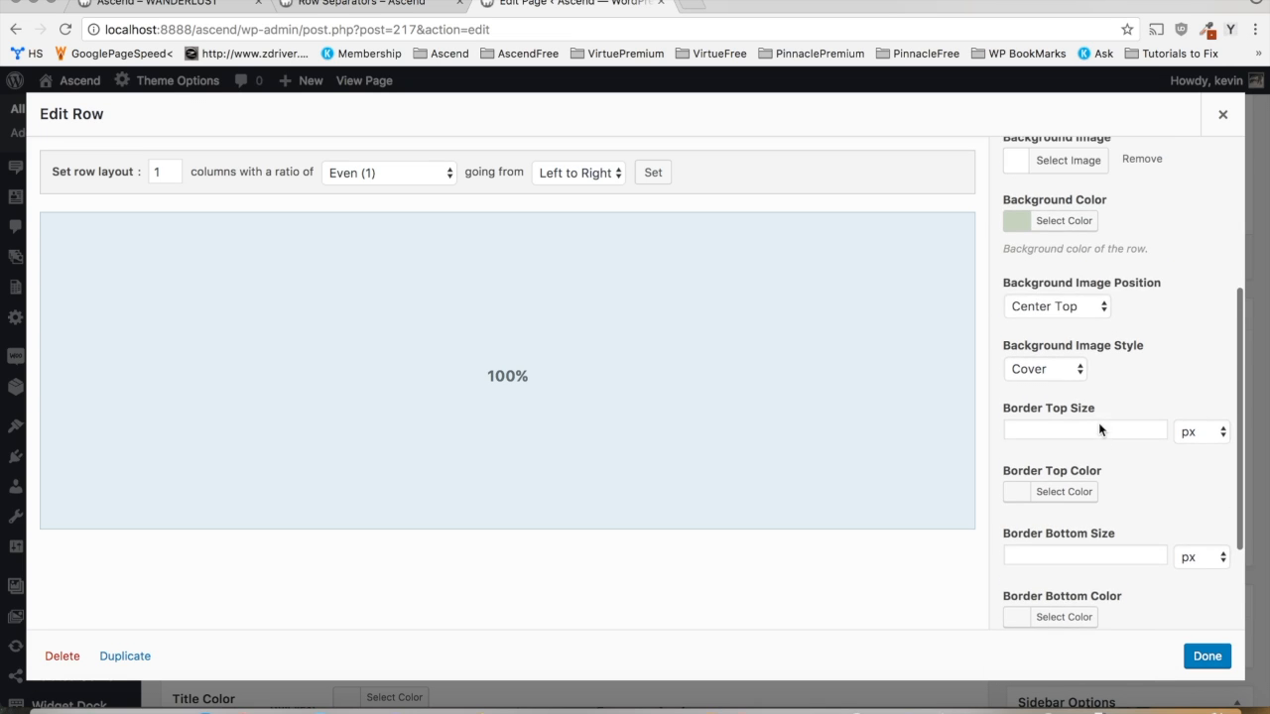
# - Copy the green row's Background Color hex and move to the Dare To Be Different row's settings
pyautogui.click(1063, 220)
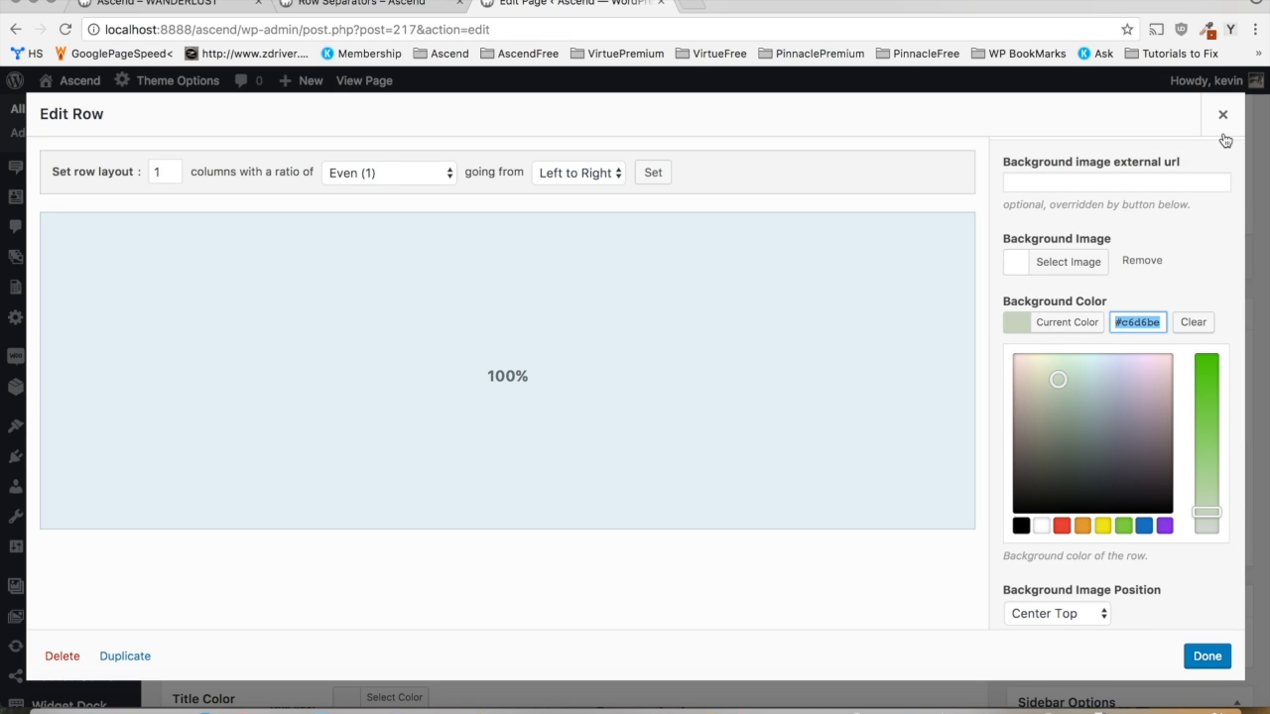
pyautogui.click(1222, 114)
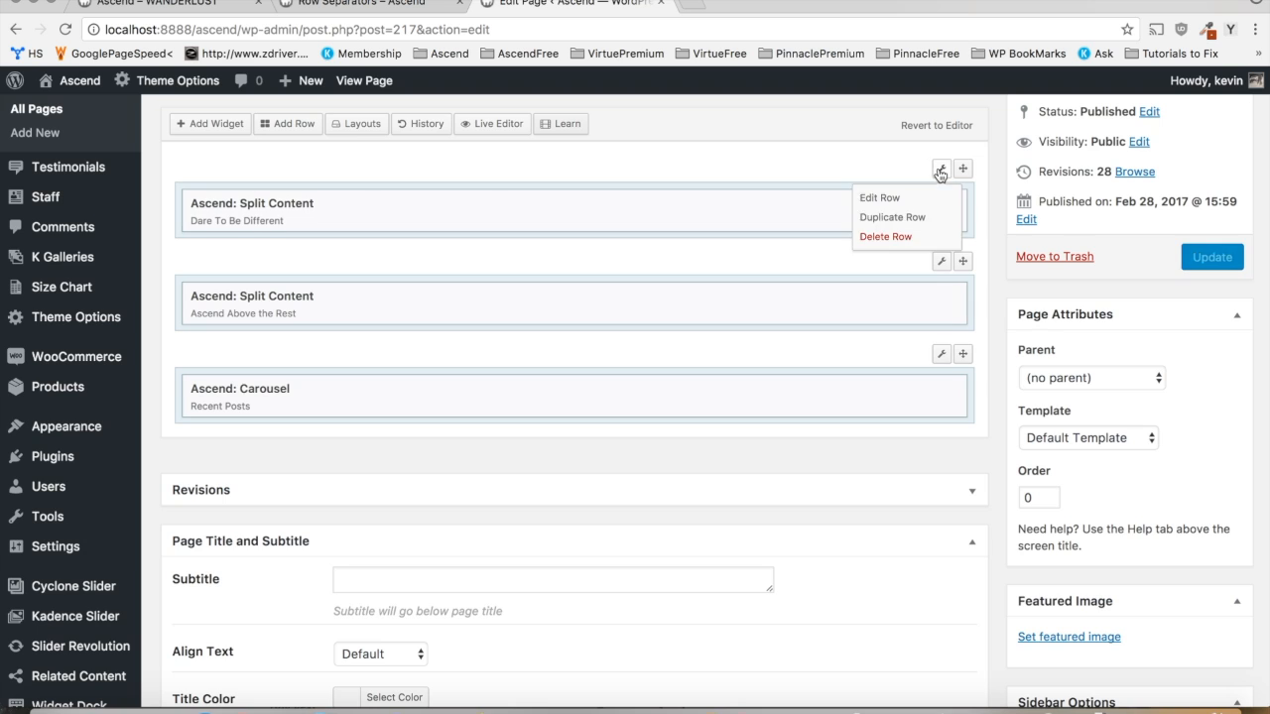
pyautogui.click(878, 197)
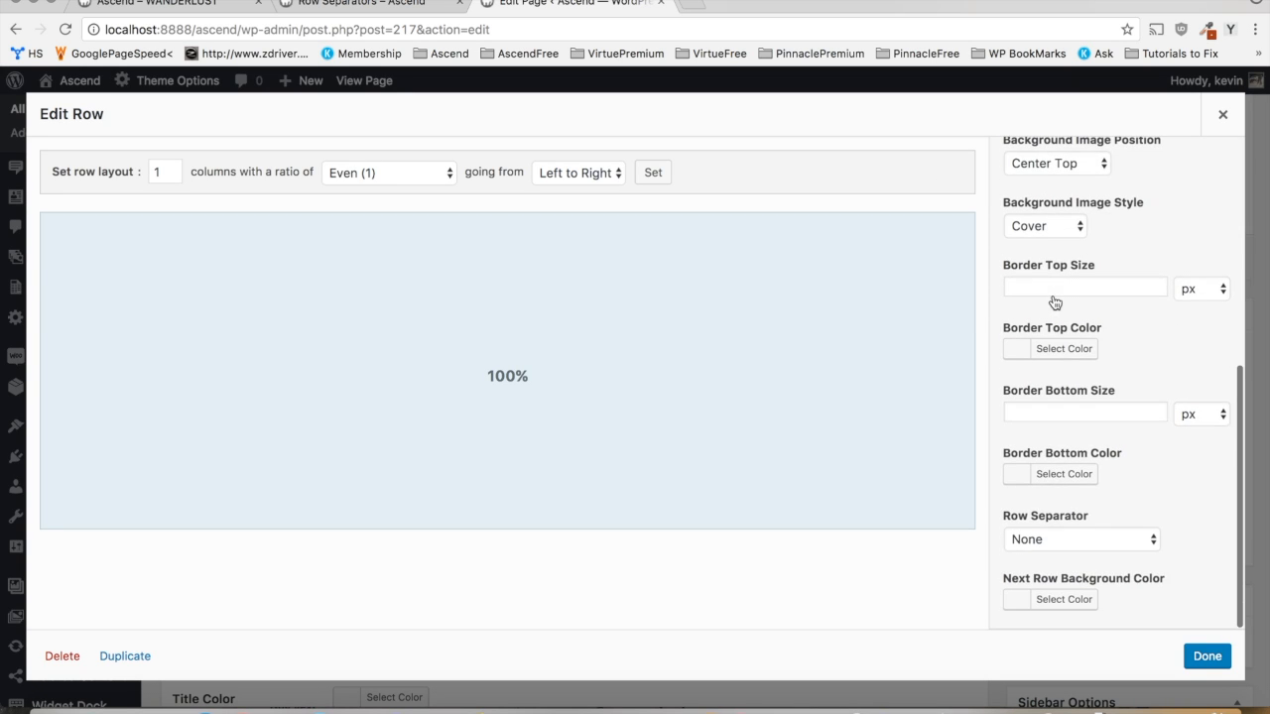
# - Set its next-row colour to the sage green and a Right Triangle separator, then save with Done
pyautogui.click(1064, 599)
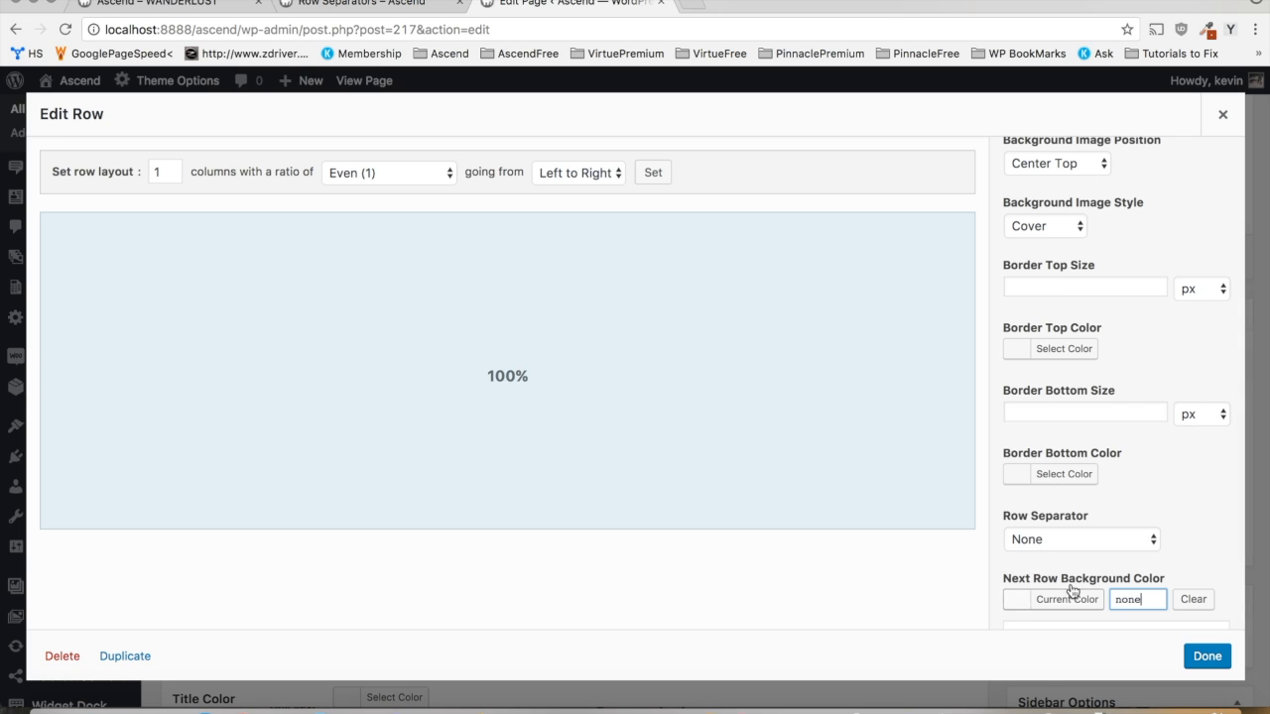
pyautogui.click(1192, 599)
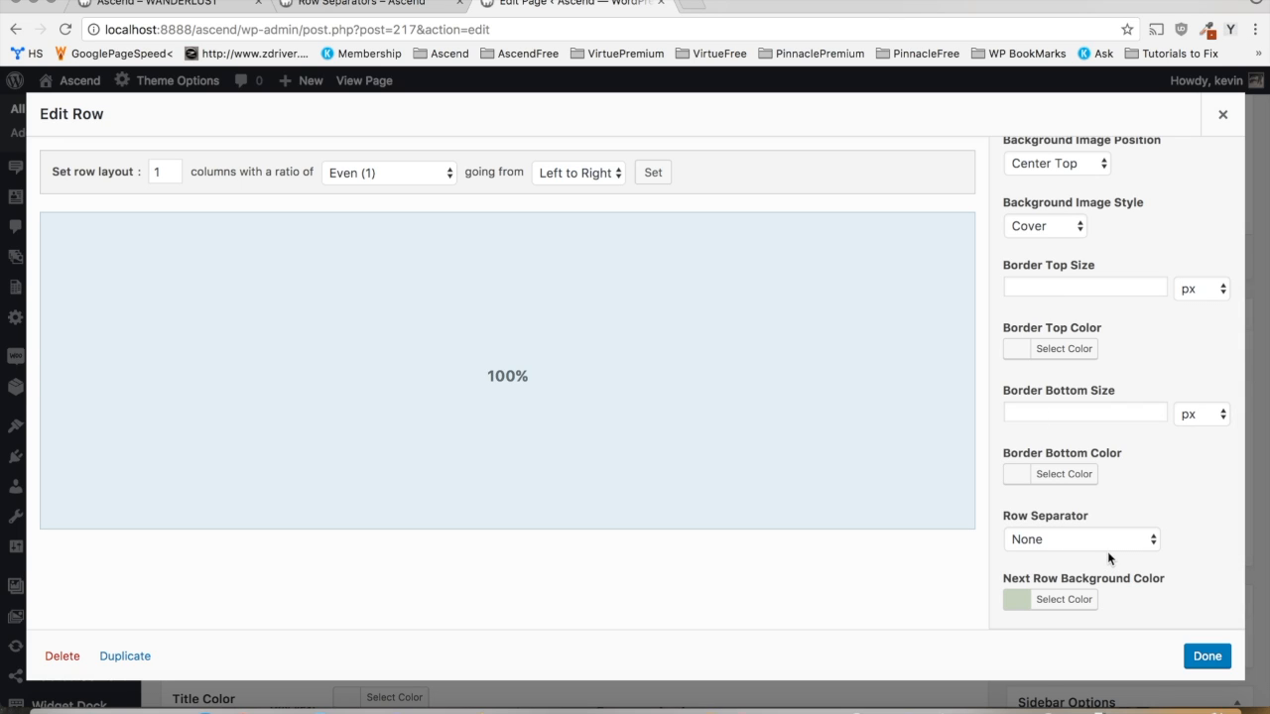
pyautogui.click(1081, 538)
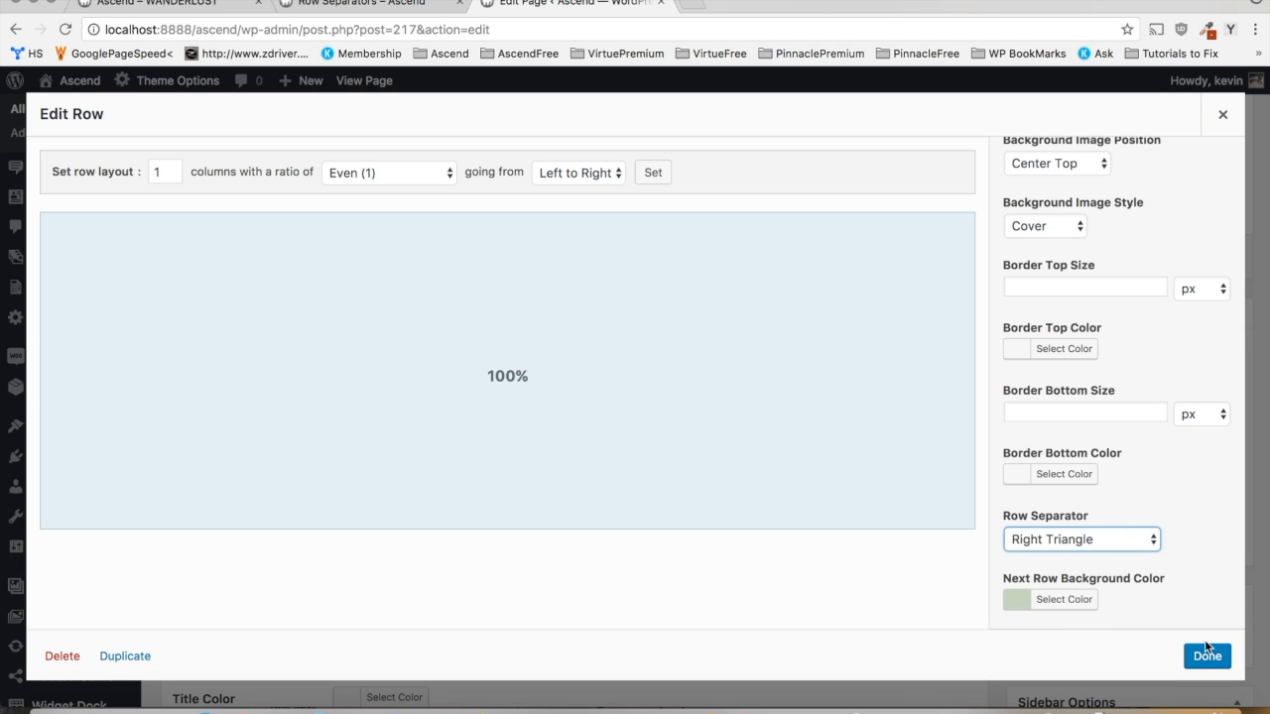
pyautogui.click(1206, 656)
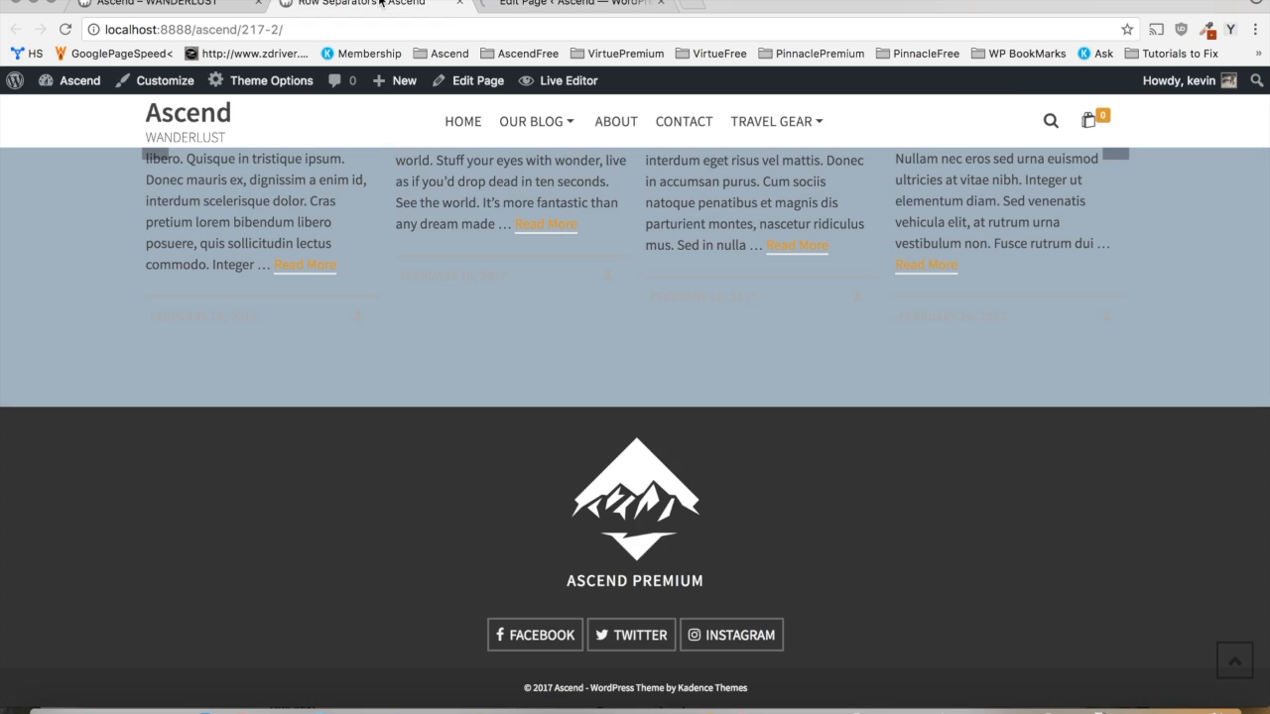
# - Check the reloaded live page, scrolling past all three coloured triangle separators and back up
pyautogui.click(357, 3)
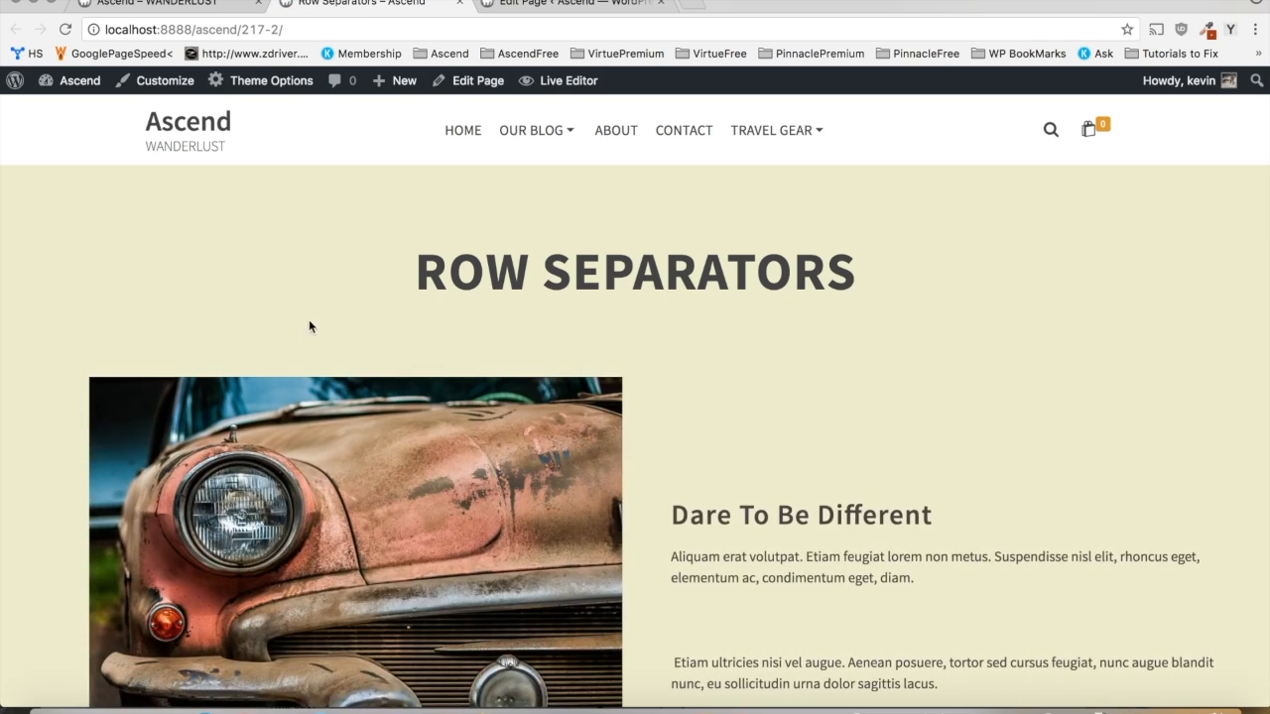
pyautogui.scroll(-3)
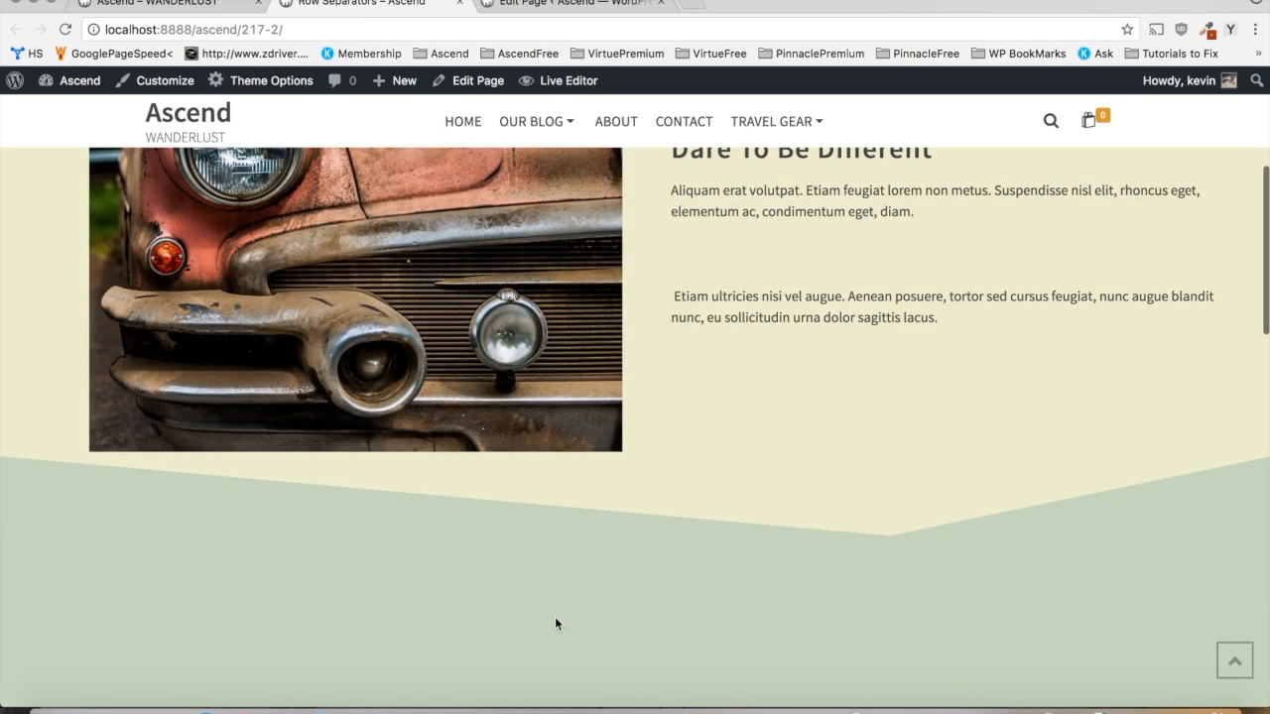
pyautogui.scroll(-3)
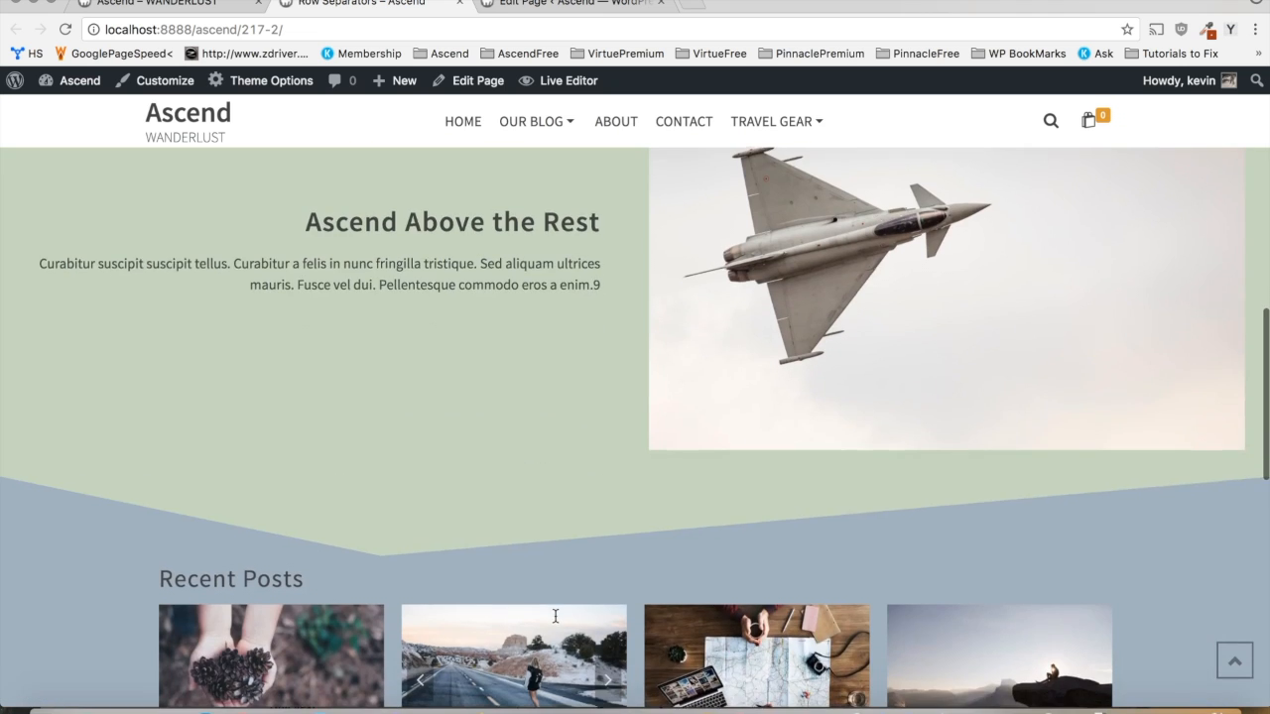
pyautogui.scroll(-3)
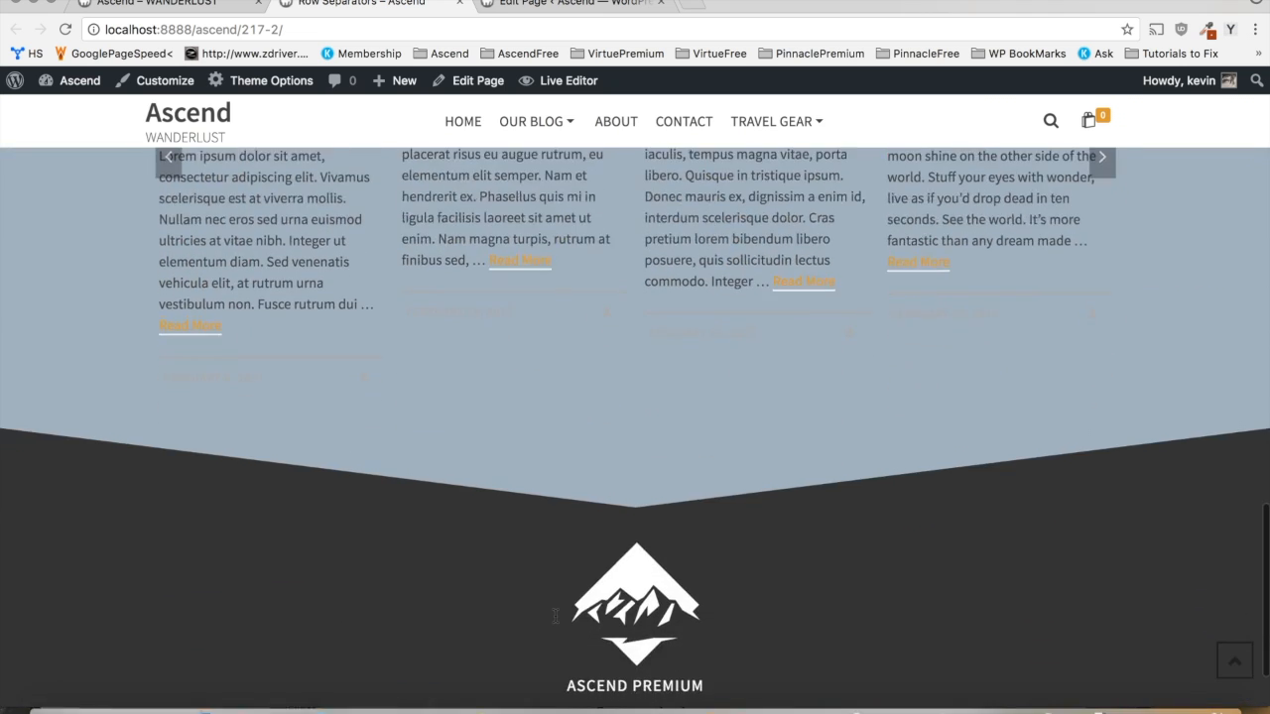
pyautogui.scroll(-3)
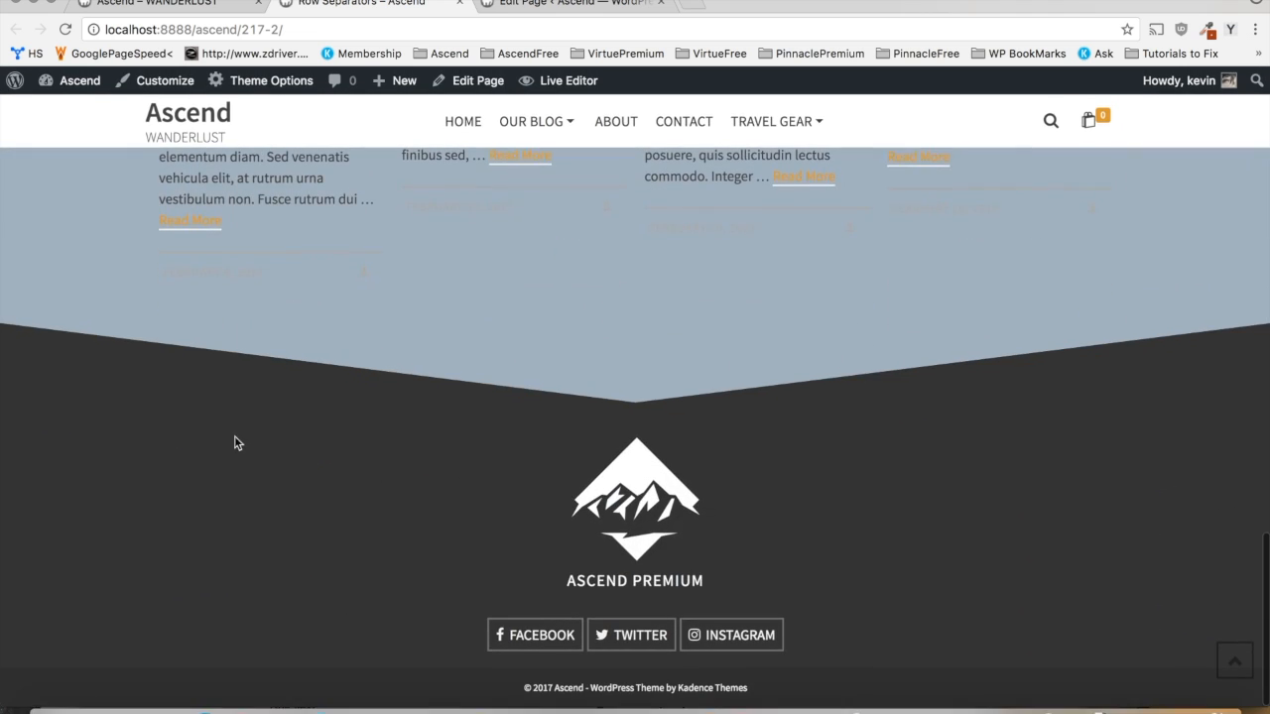
pyautogui.scroll(3)
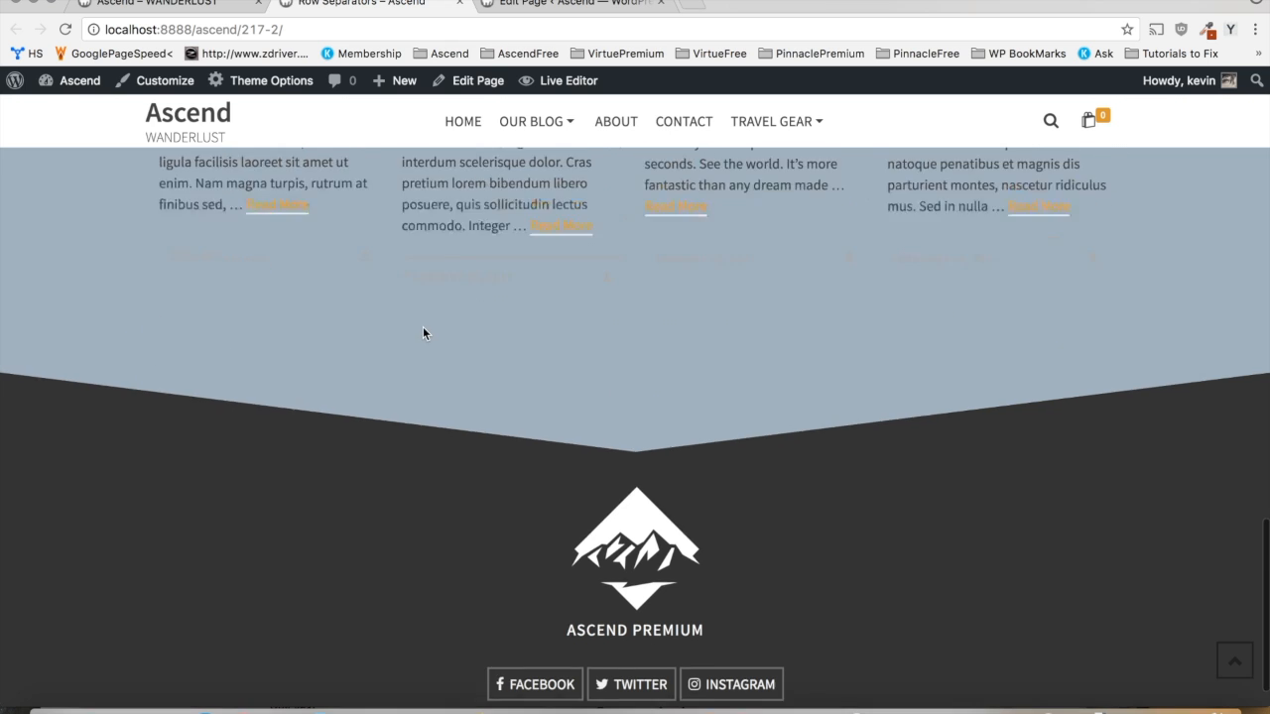
pyautogui.scroll(3)
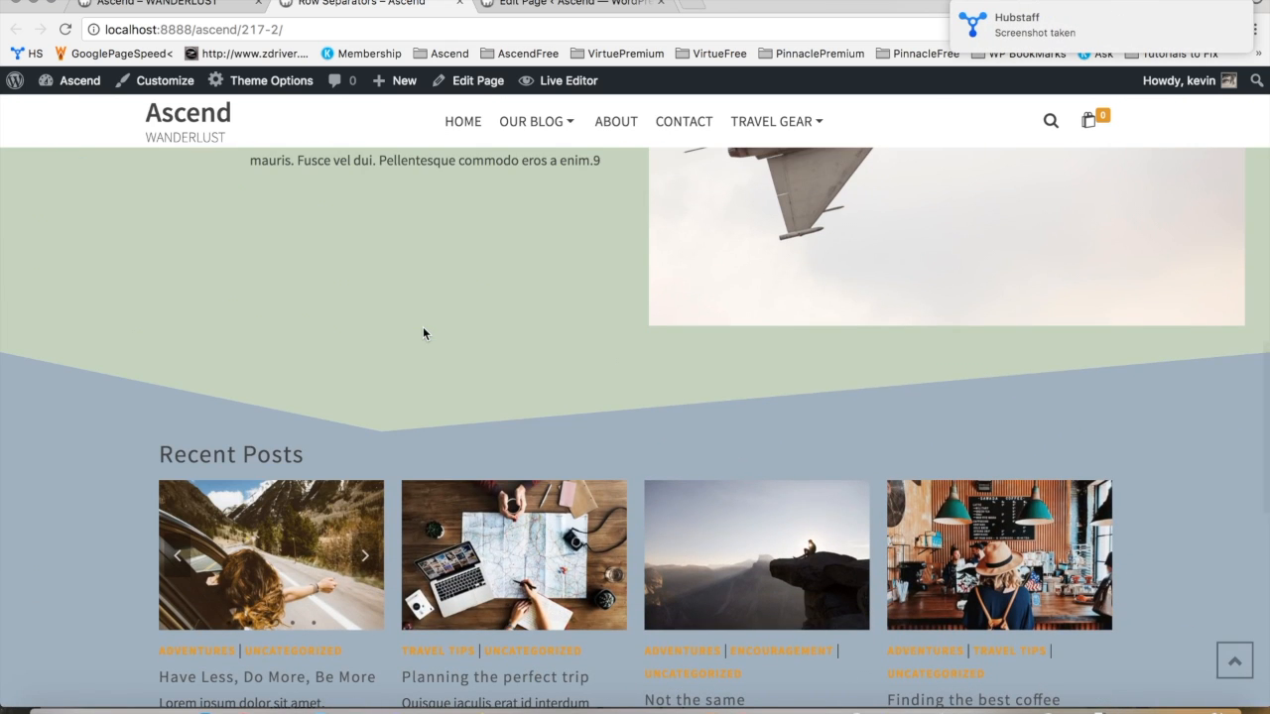
pyautogui.scroll(3)
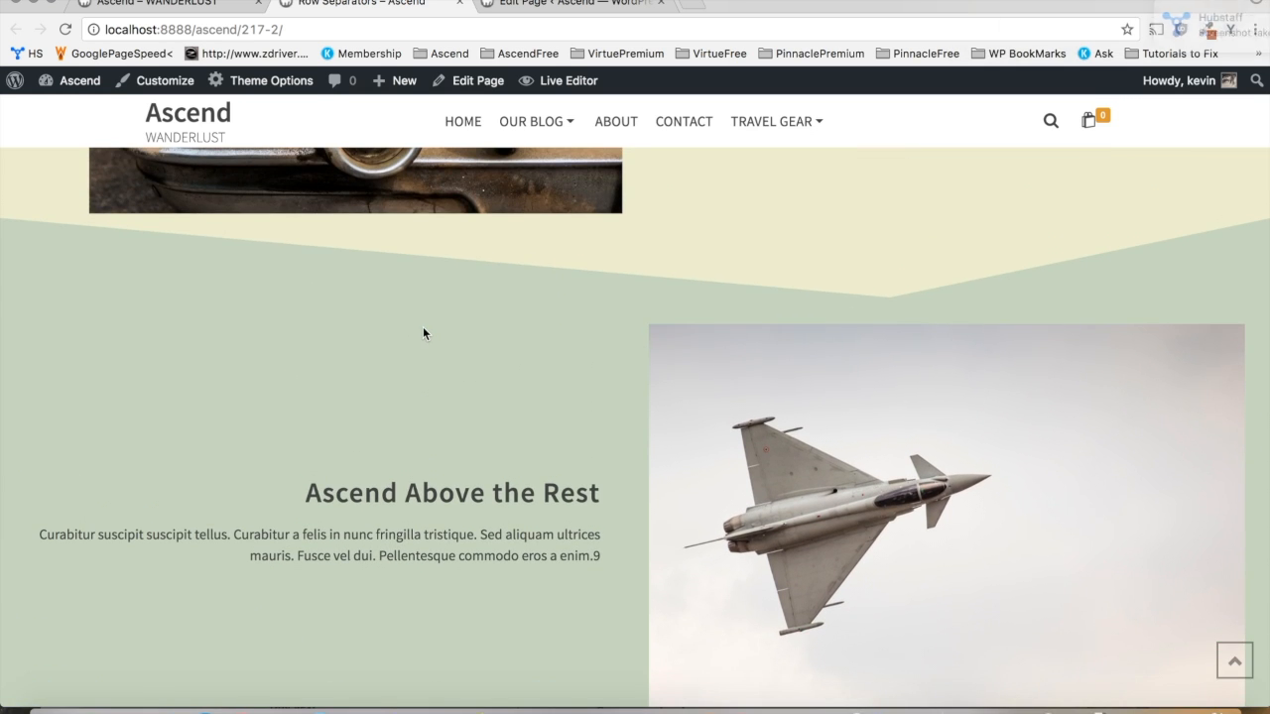
pyautogui.scroll(3)
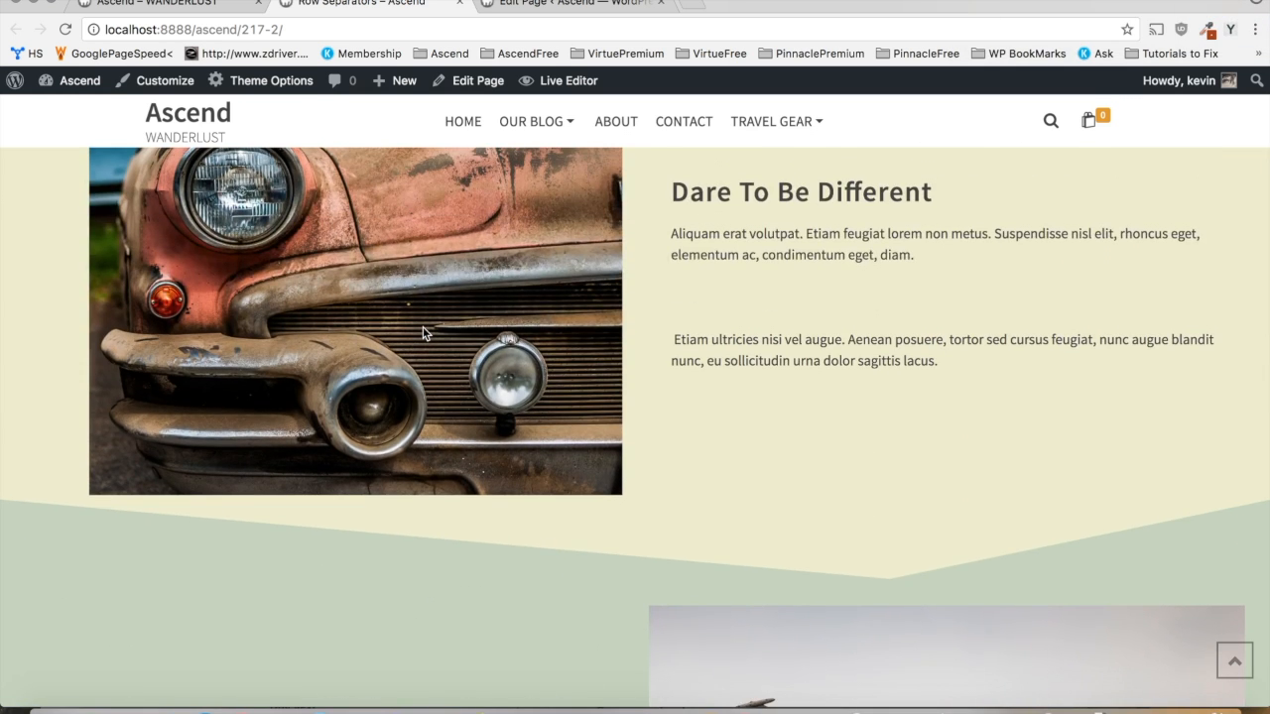